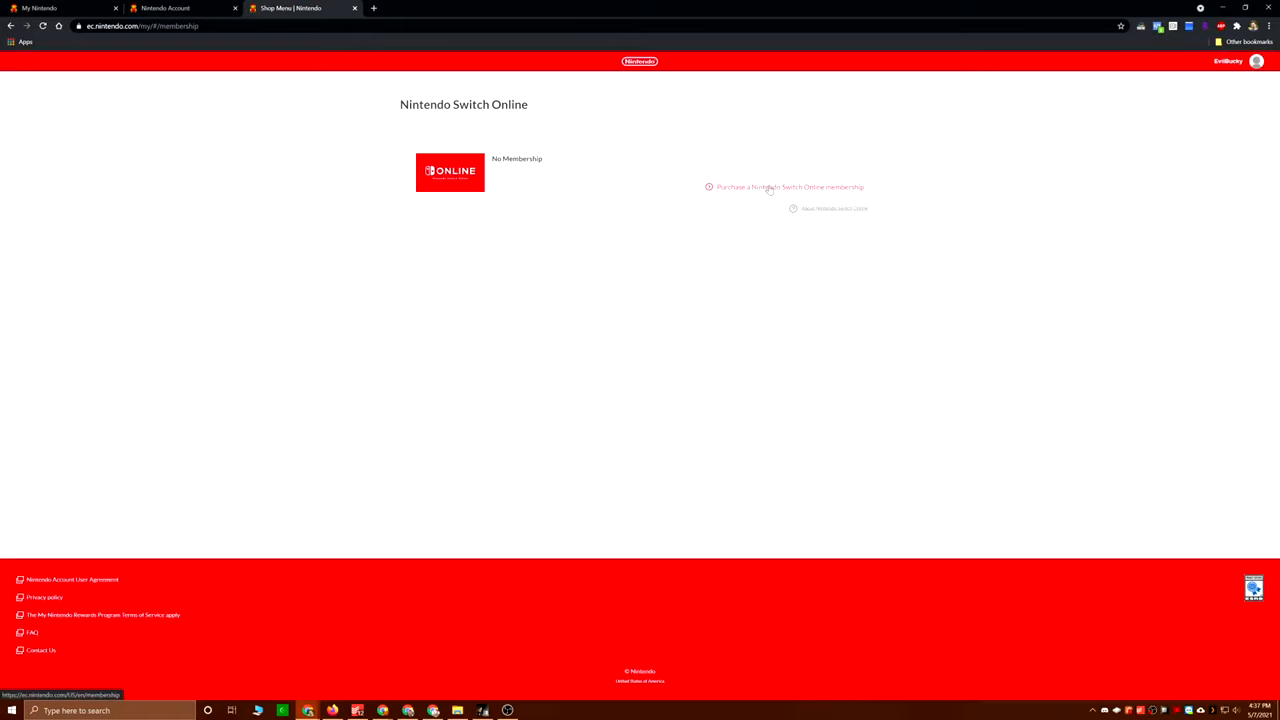
Step: Show the Nintendo Switch Online membership purchase options on the eShop
click(789, 187)
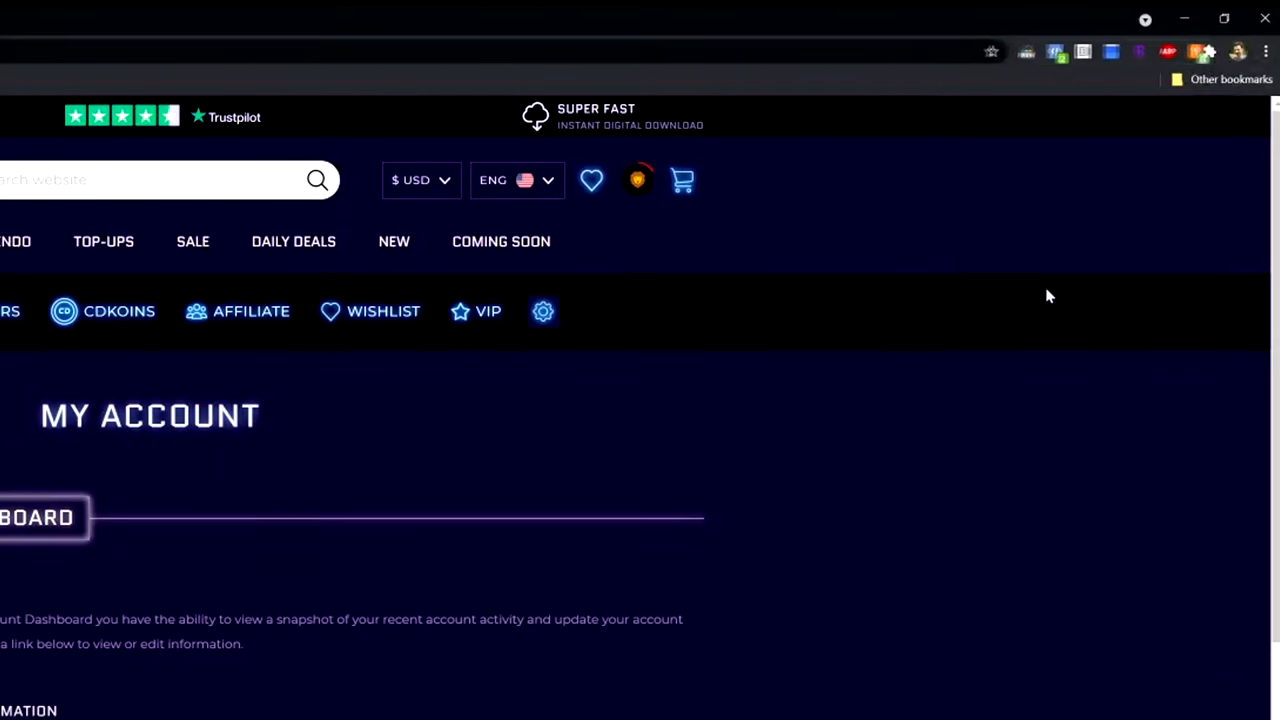
Step: Activate Honey cash-back rewards for the CDKeys store
click(1182, 51)
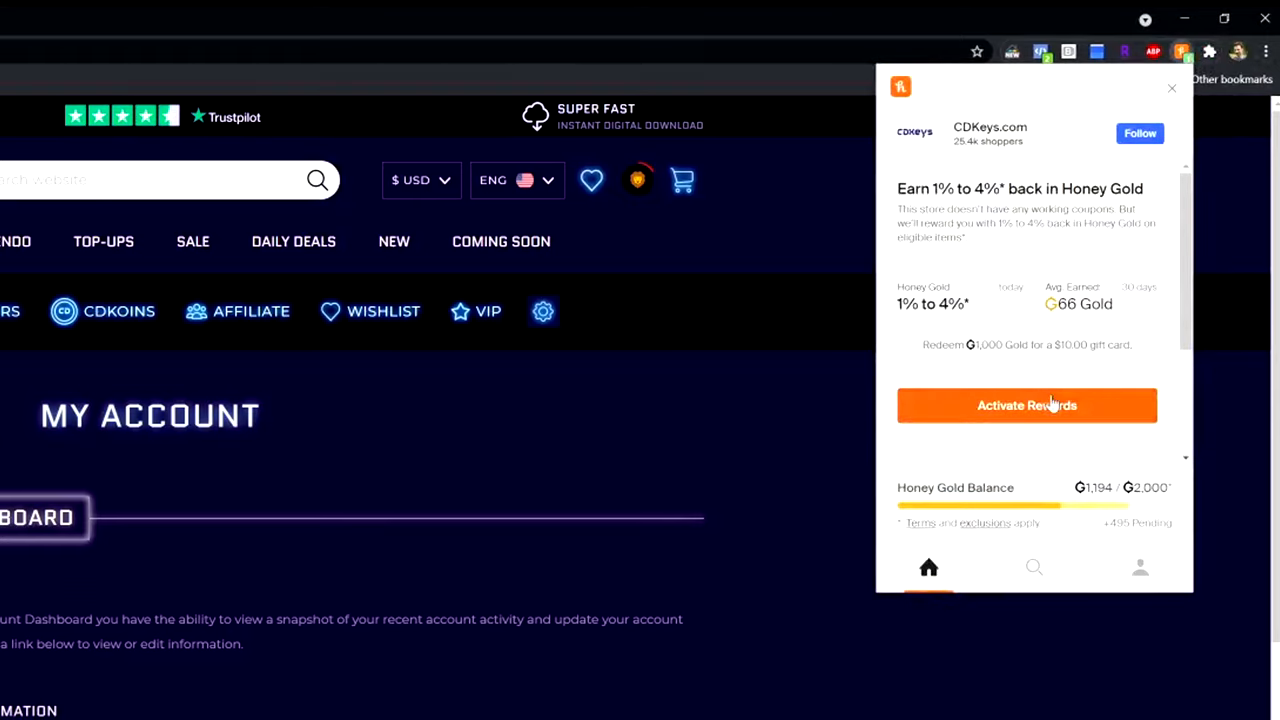
click(1026, 405)
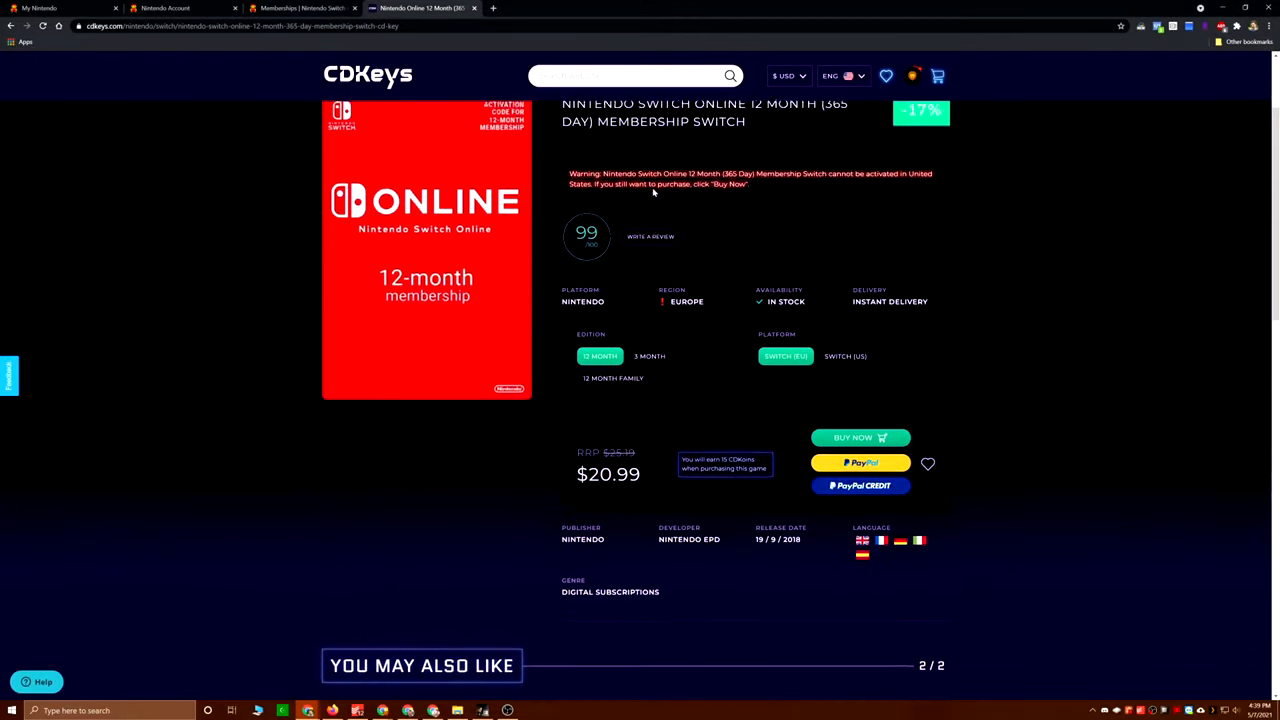
Step: Buy the US Switch Online 12-month membership from Nintendo > View All, adding $18.99 to cart
scroll(up, 3)
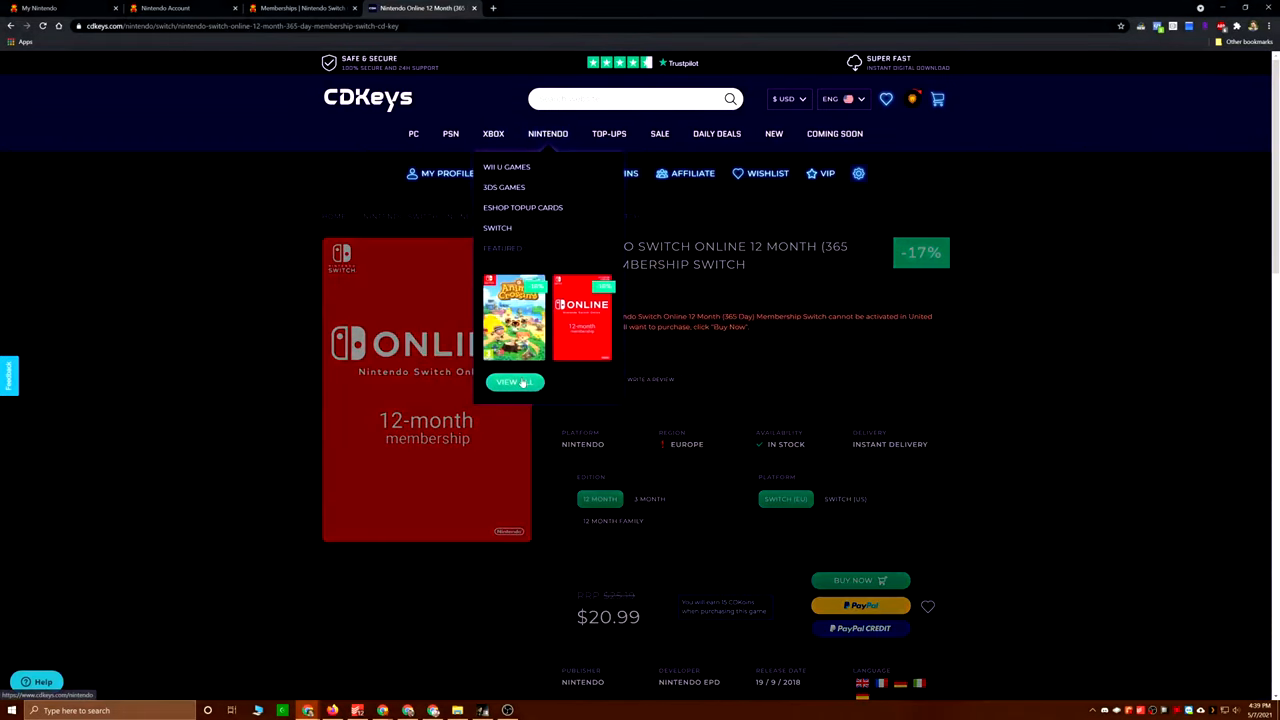
click(514, 382)
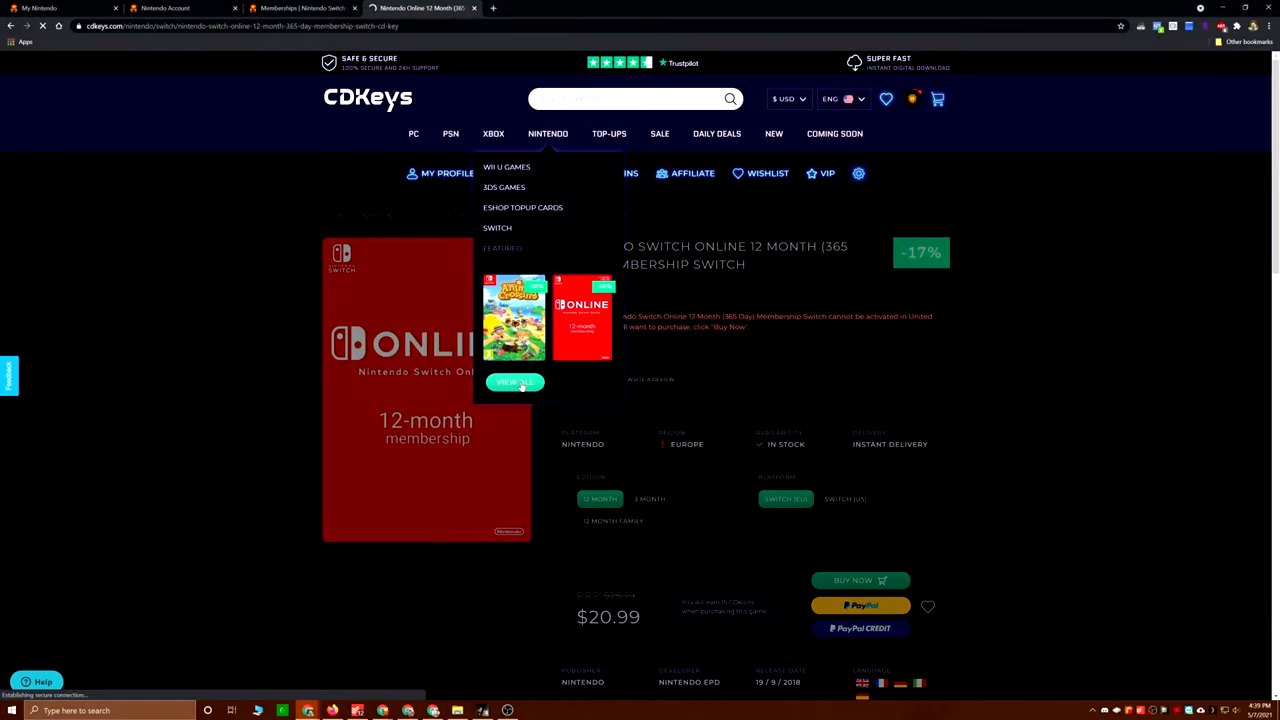
click(547, 133)
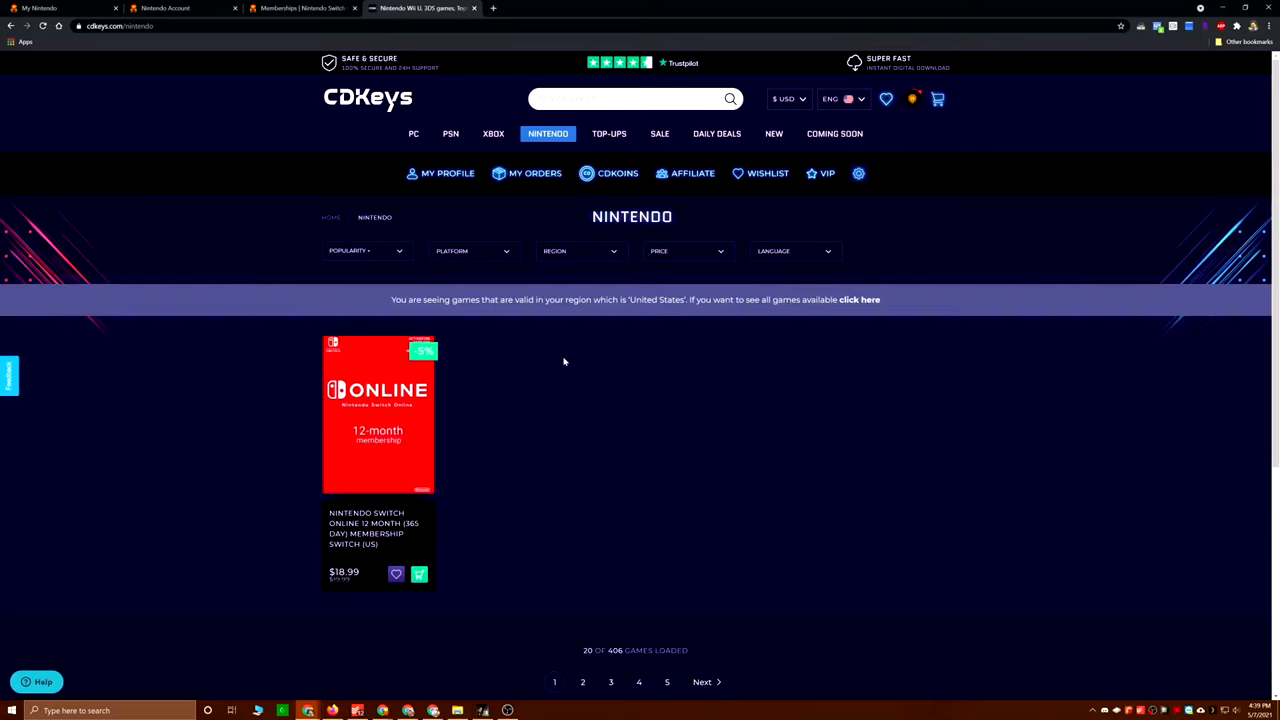
mouse_move(368, 528)
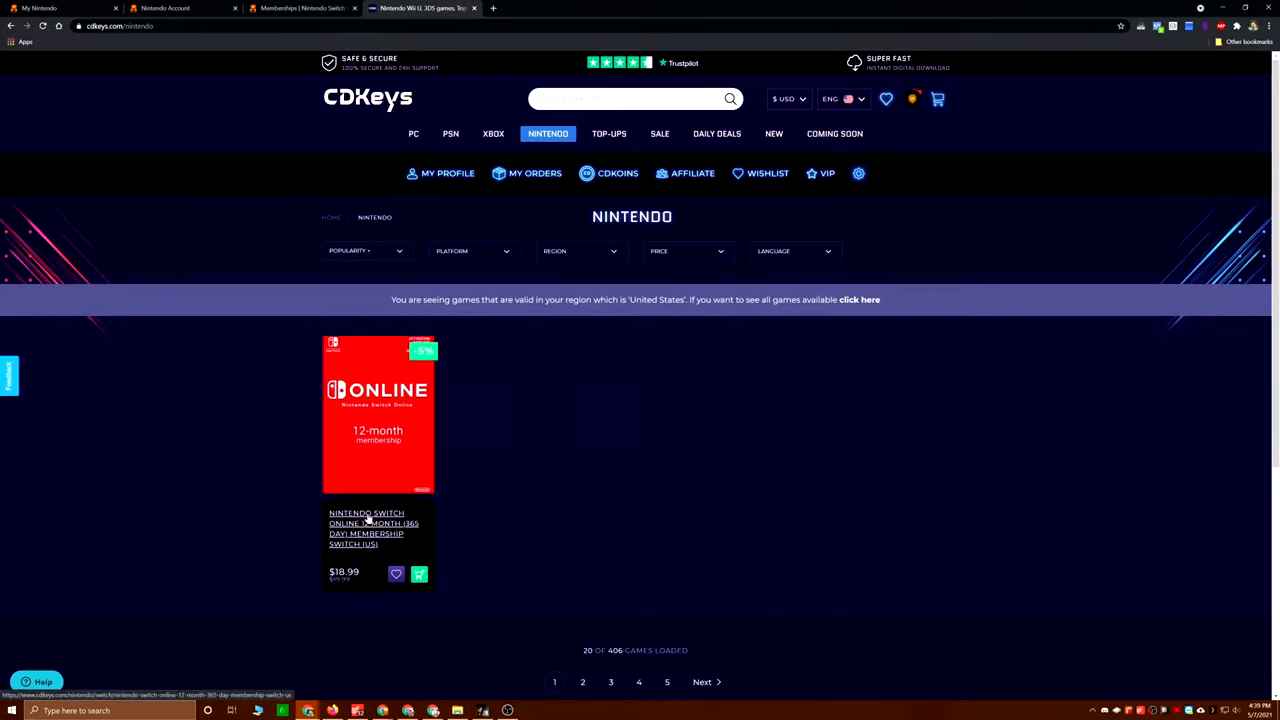
click(373, 523)
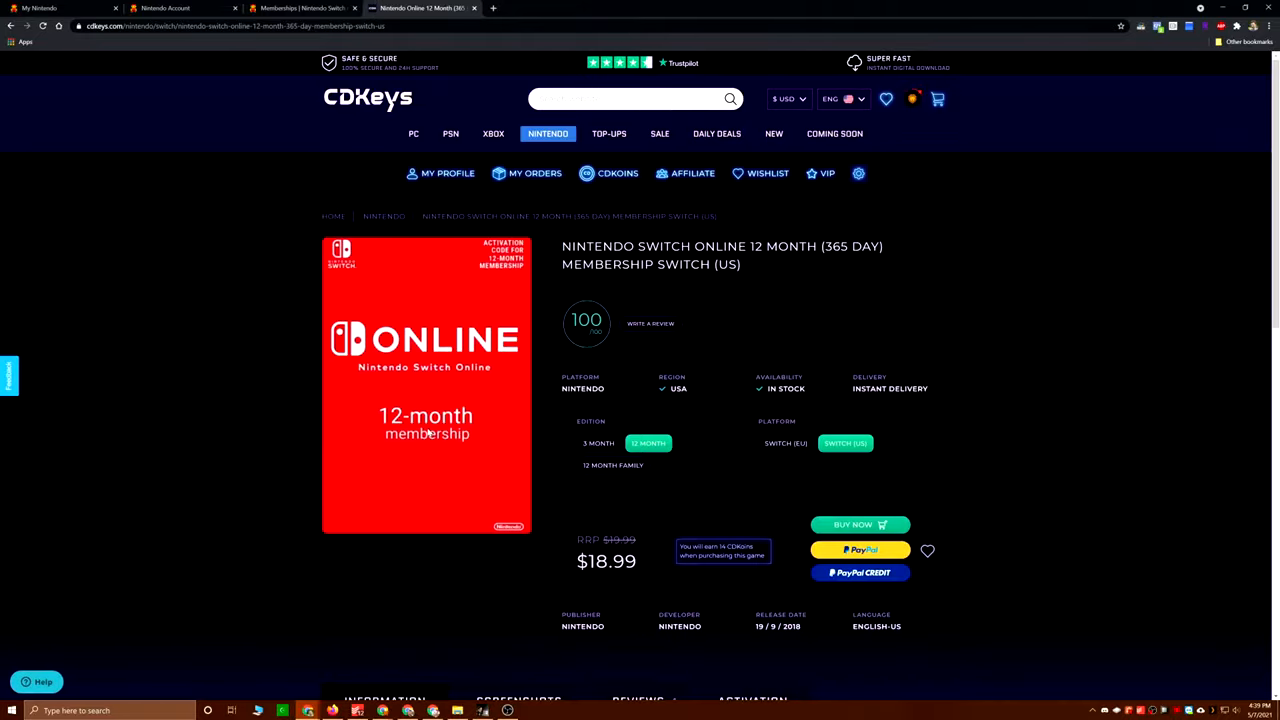
mouse_move(468, 377)
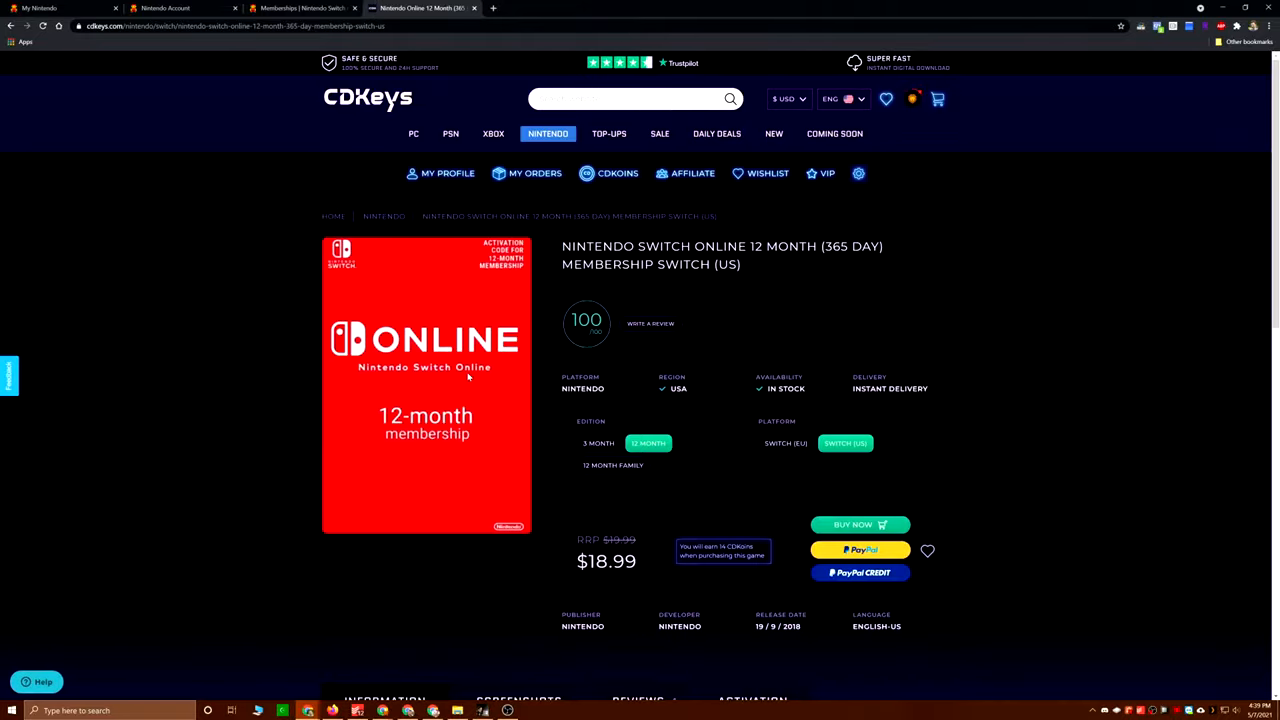
click(859, 524)
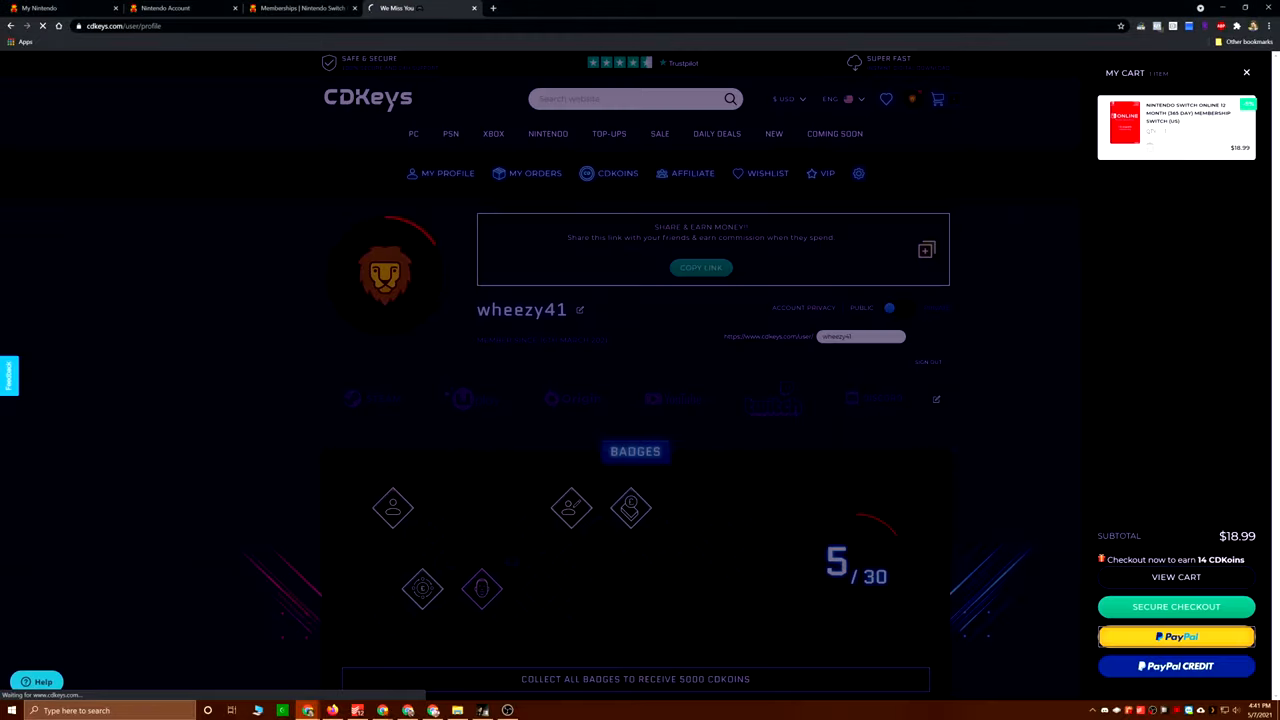
Step: Check out via PayPal and complete the $18.99 membership order
click(1176, 637)
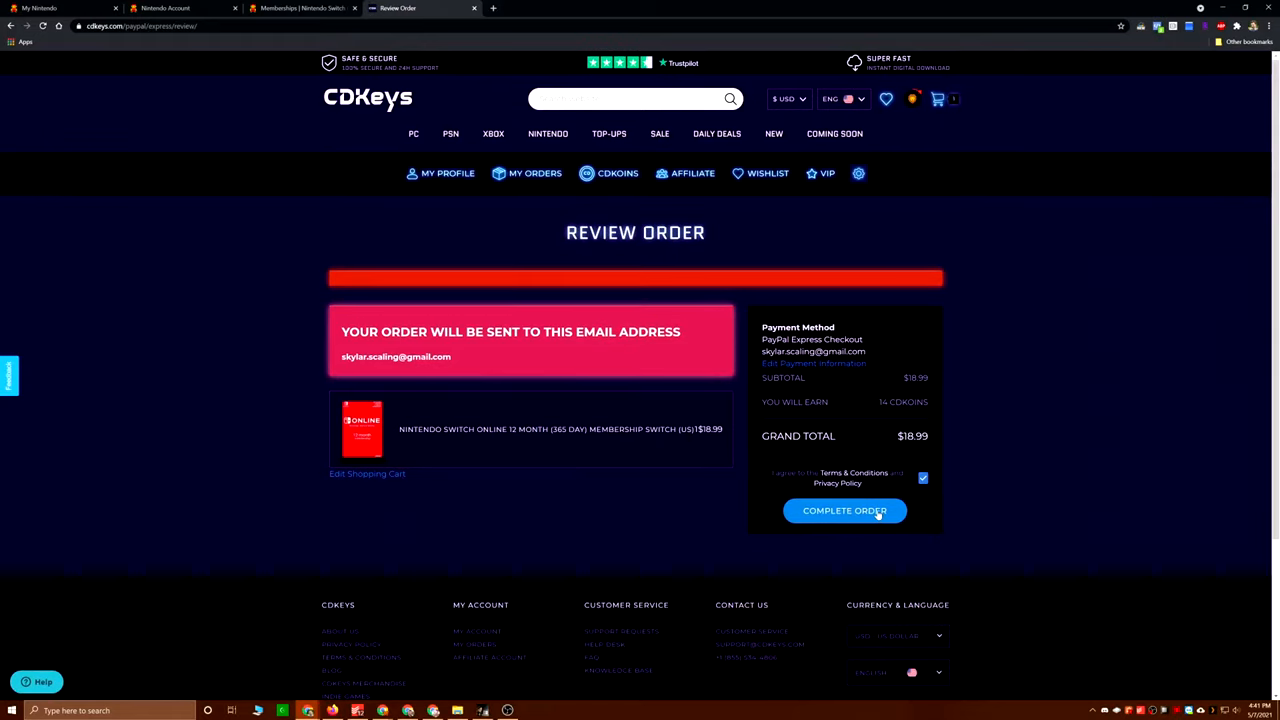
click(844, 510)
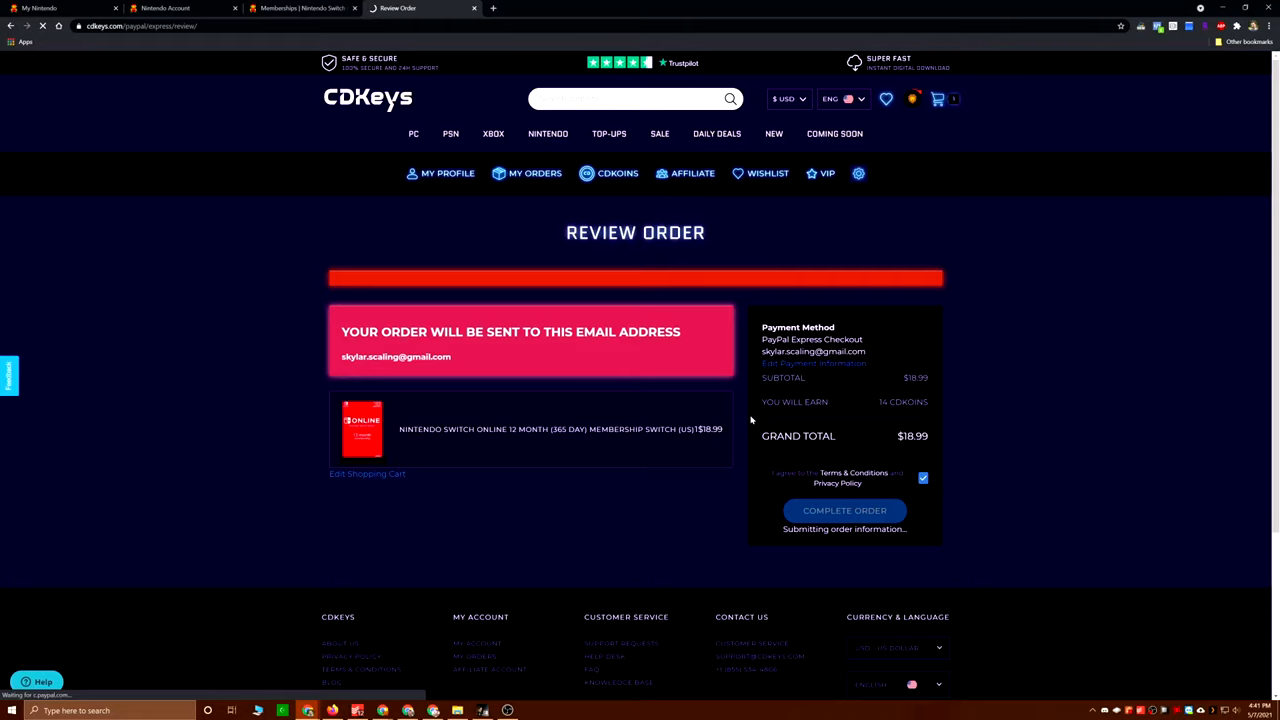
click(844, 510)
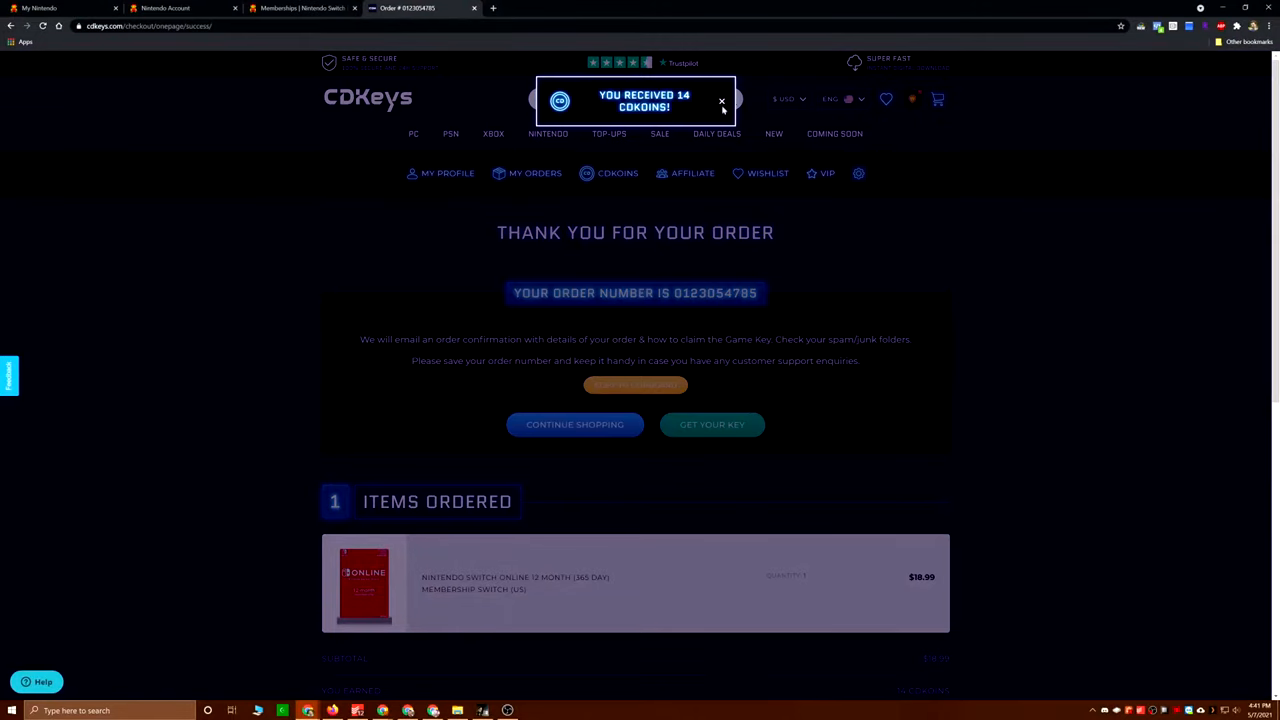
Step: Dismiss the CDKoins reward notice and open the order history to get the key
click(721, 102)
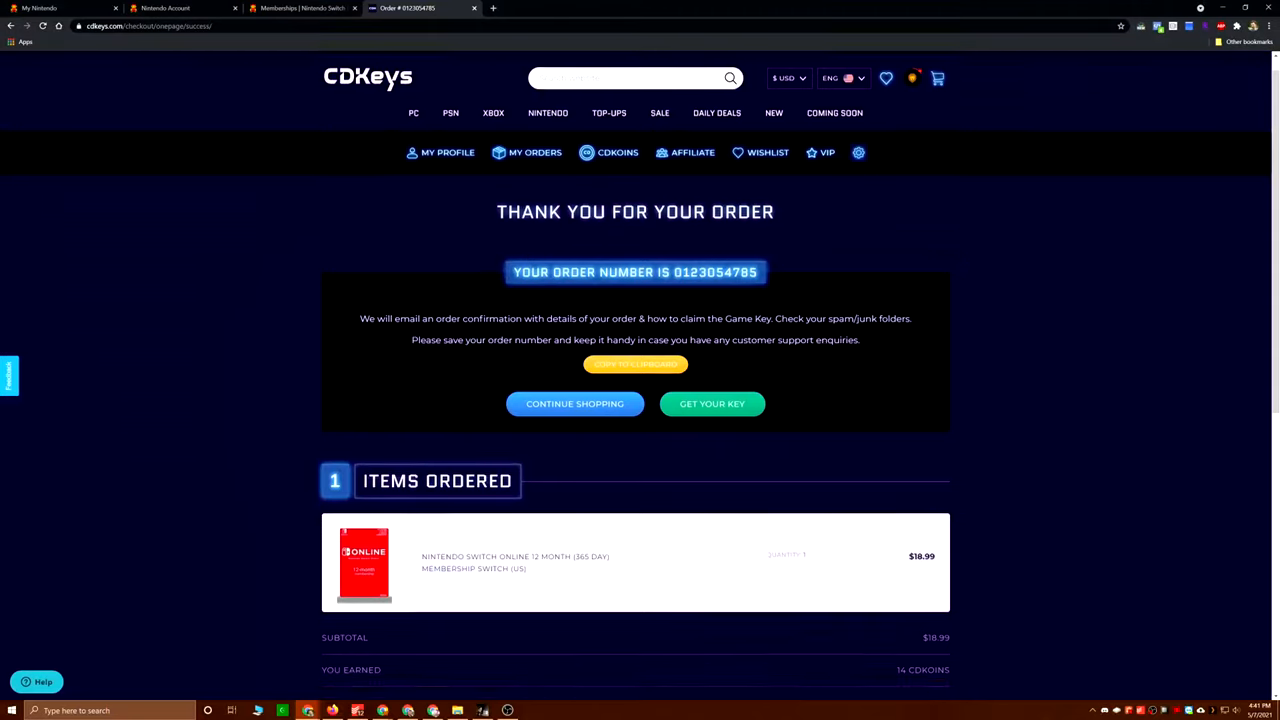
scroll(down, 3)
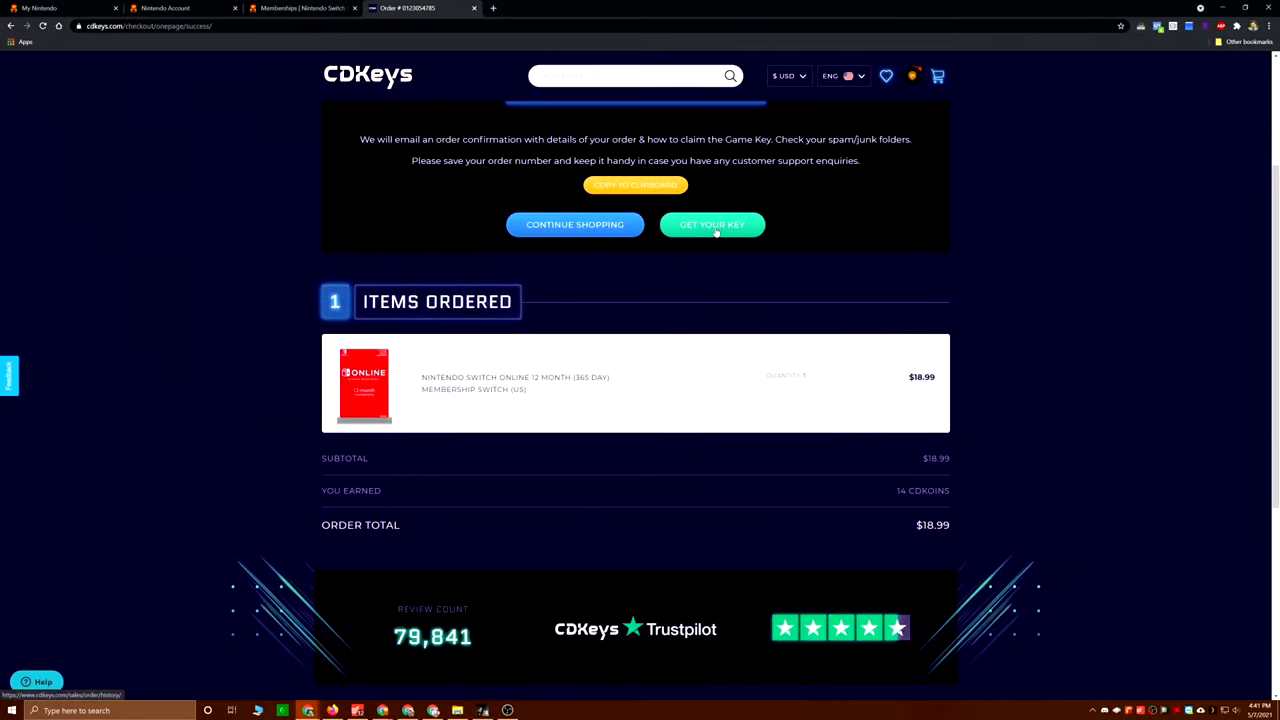
click(712, 224)
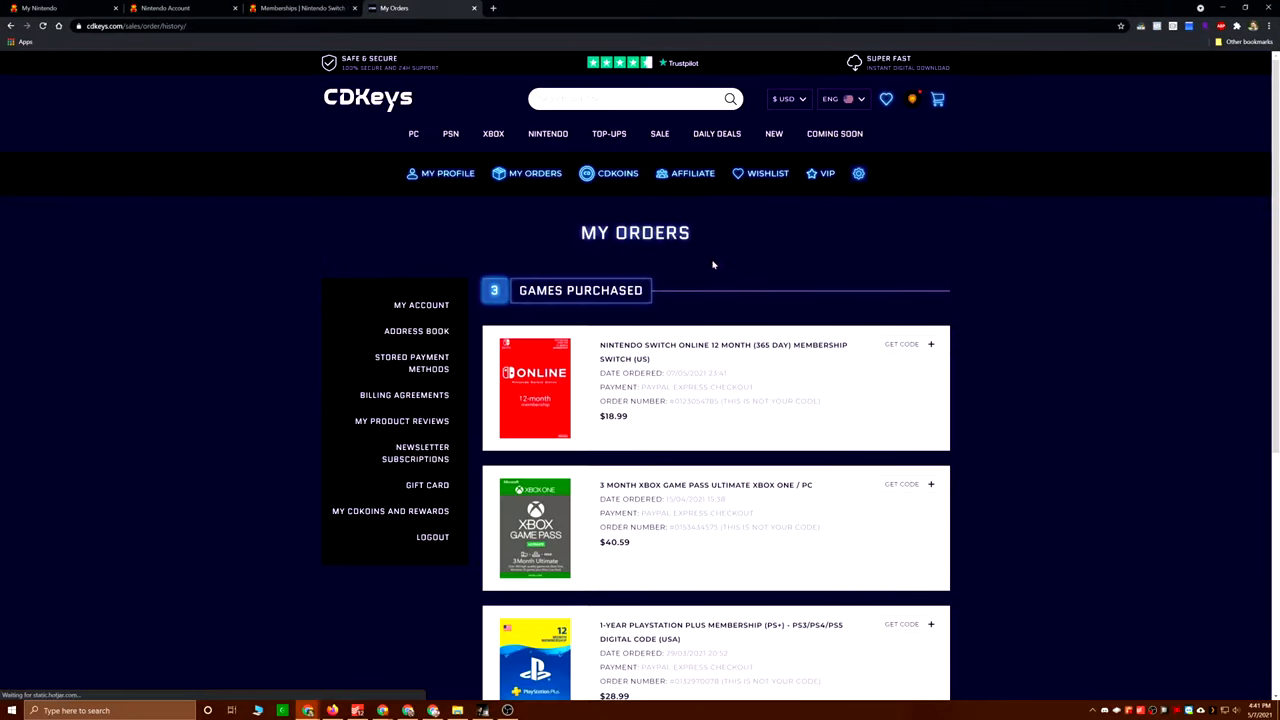
Step: Reveal the Switch Online order's game code and copy it
scroll(down, 3)
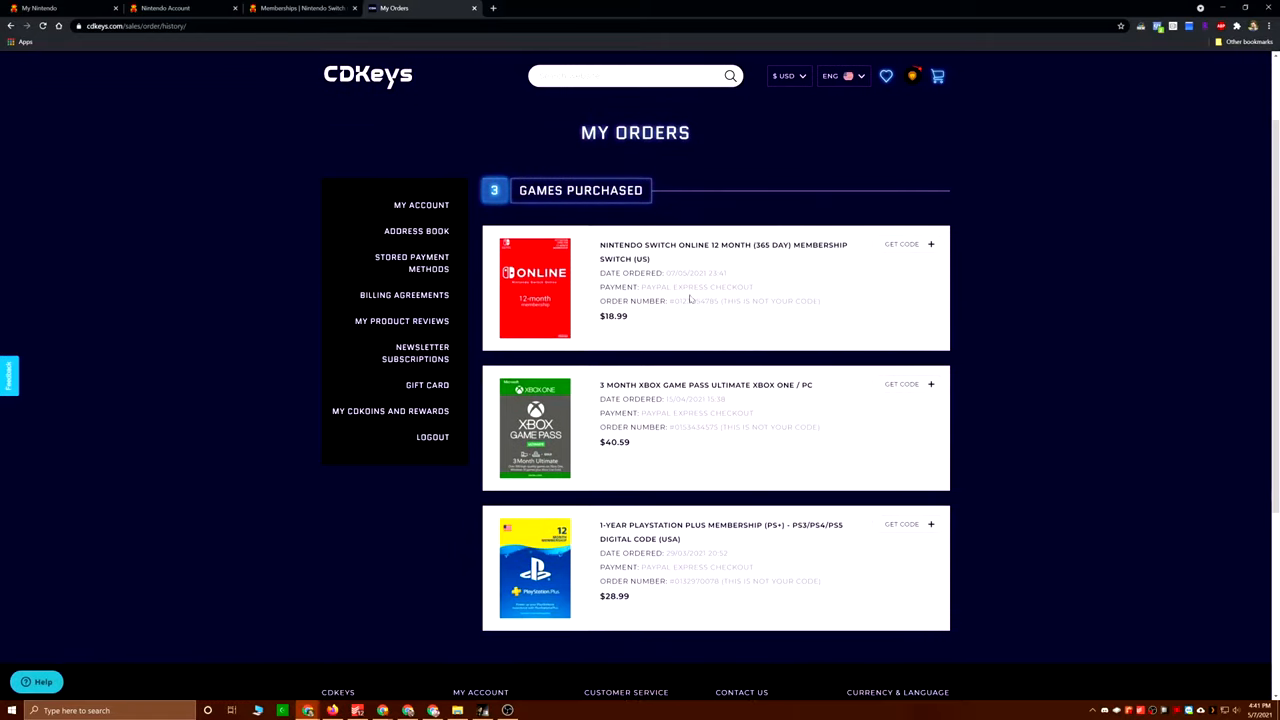
click(901, 244)
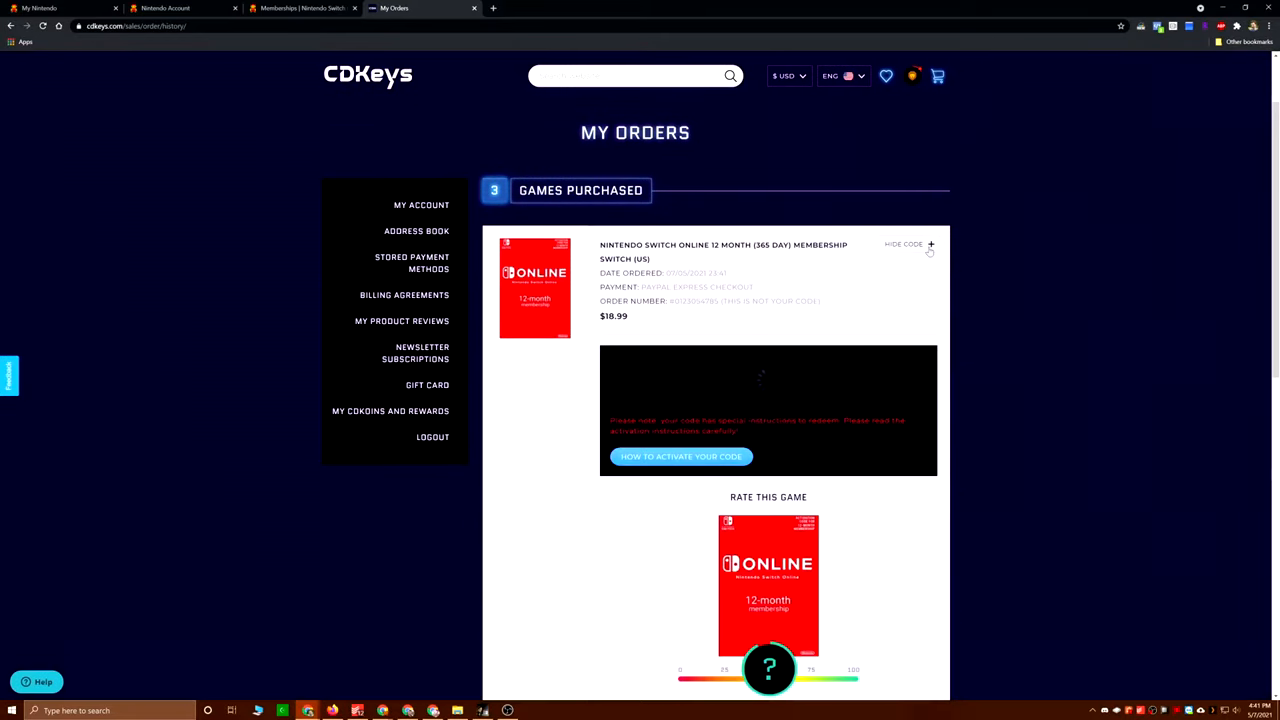
click(931, 244)
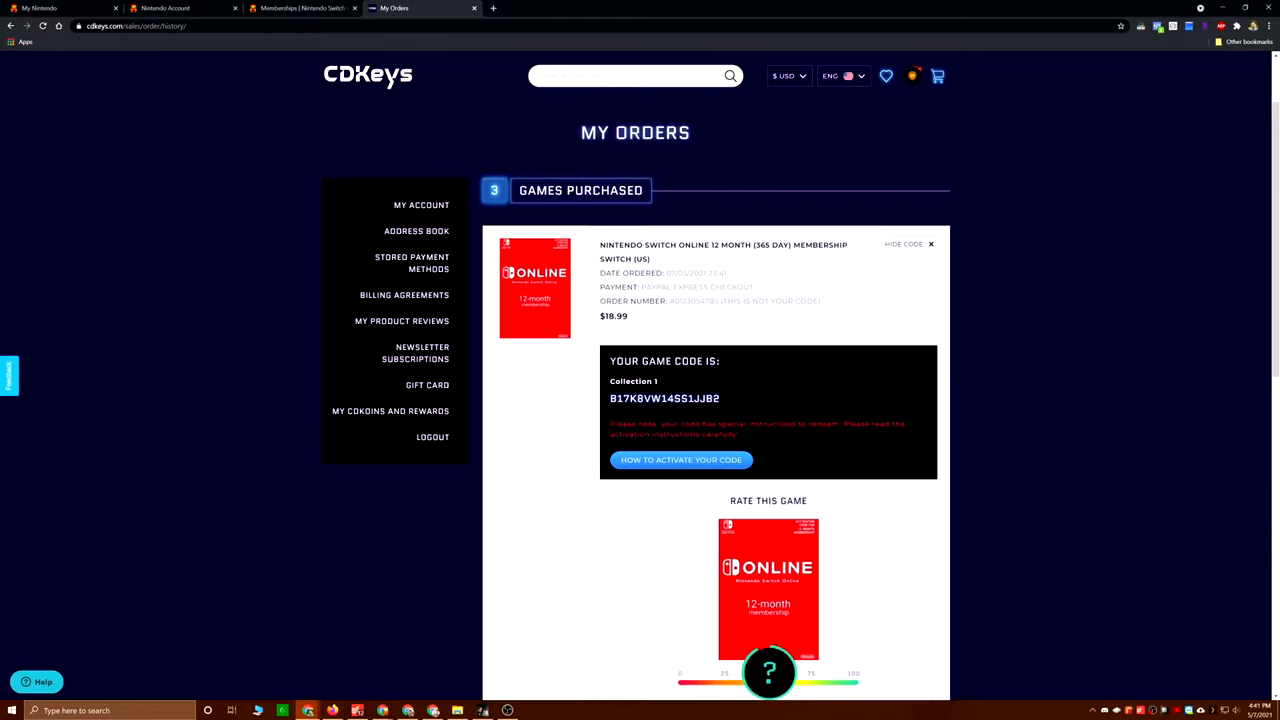
scroll(down, 3)
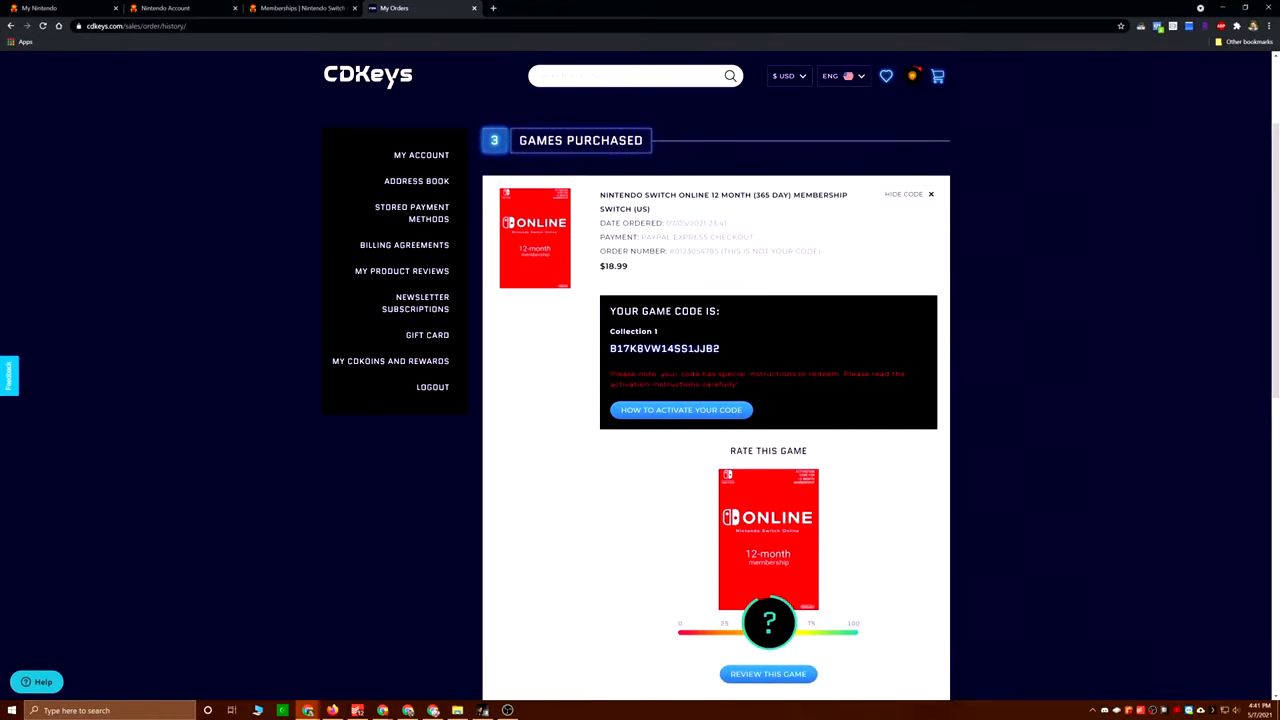
right_click(664, 348)
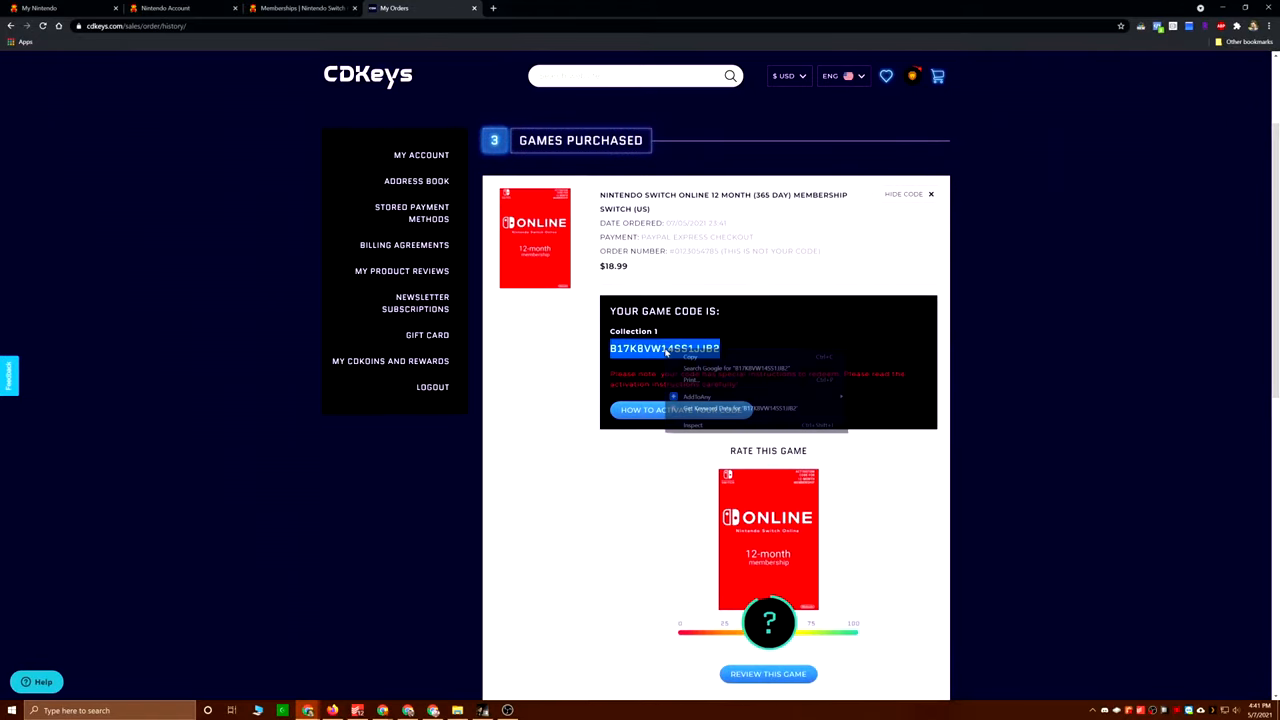
click(300, 8)
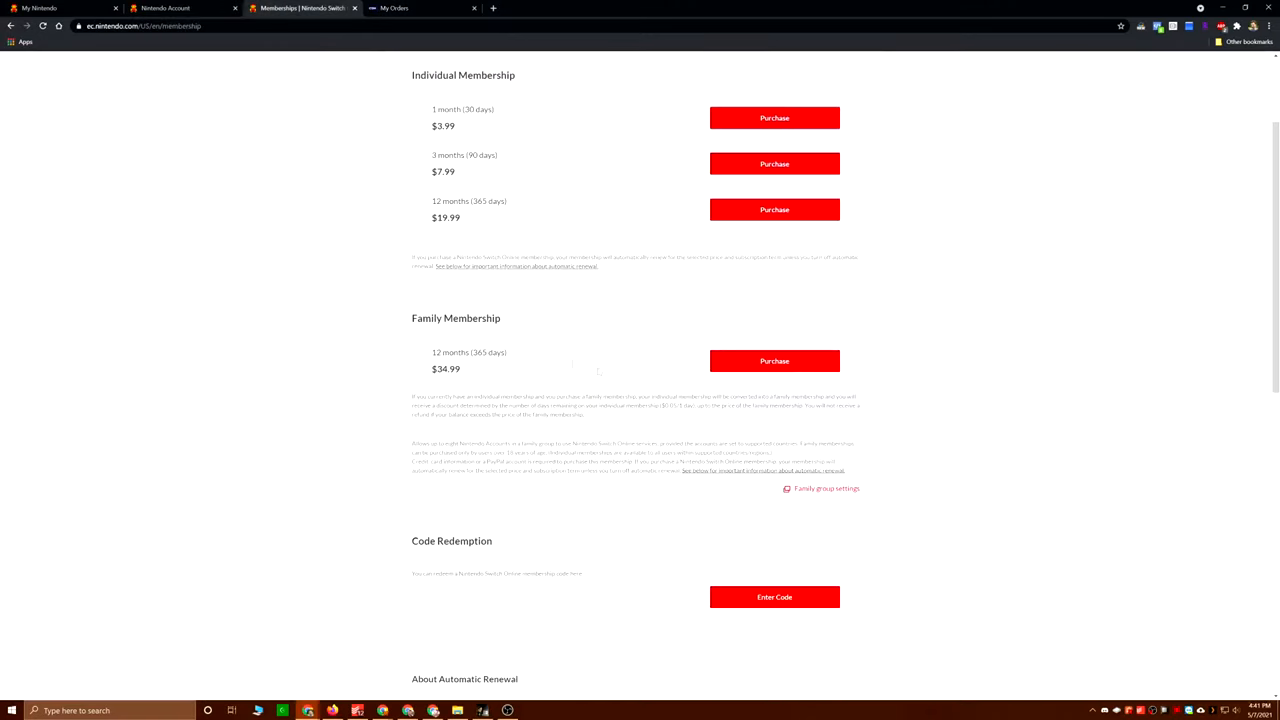
Step: Submit the 16-digit membership code and re-enter the account password
click(774, 597)
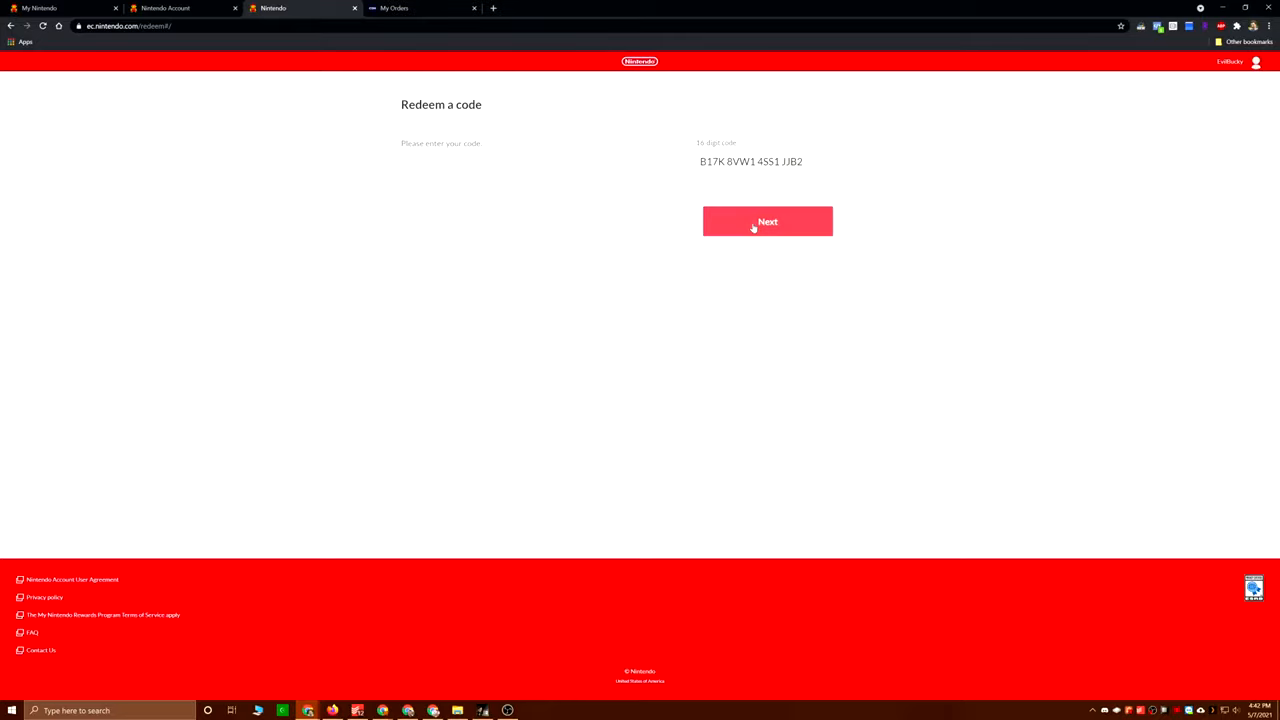
click(767, 221)
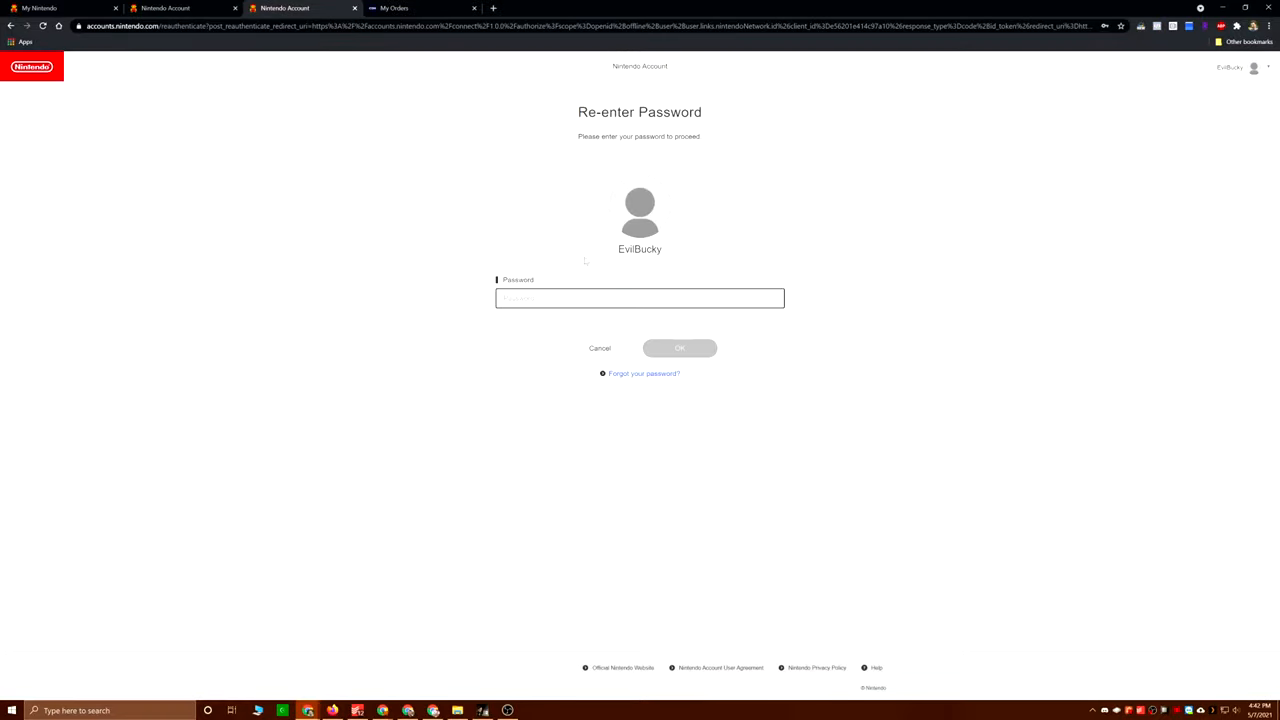
click(679, 347)
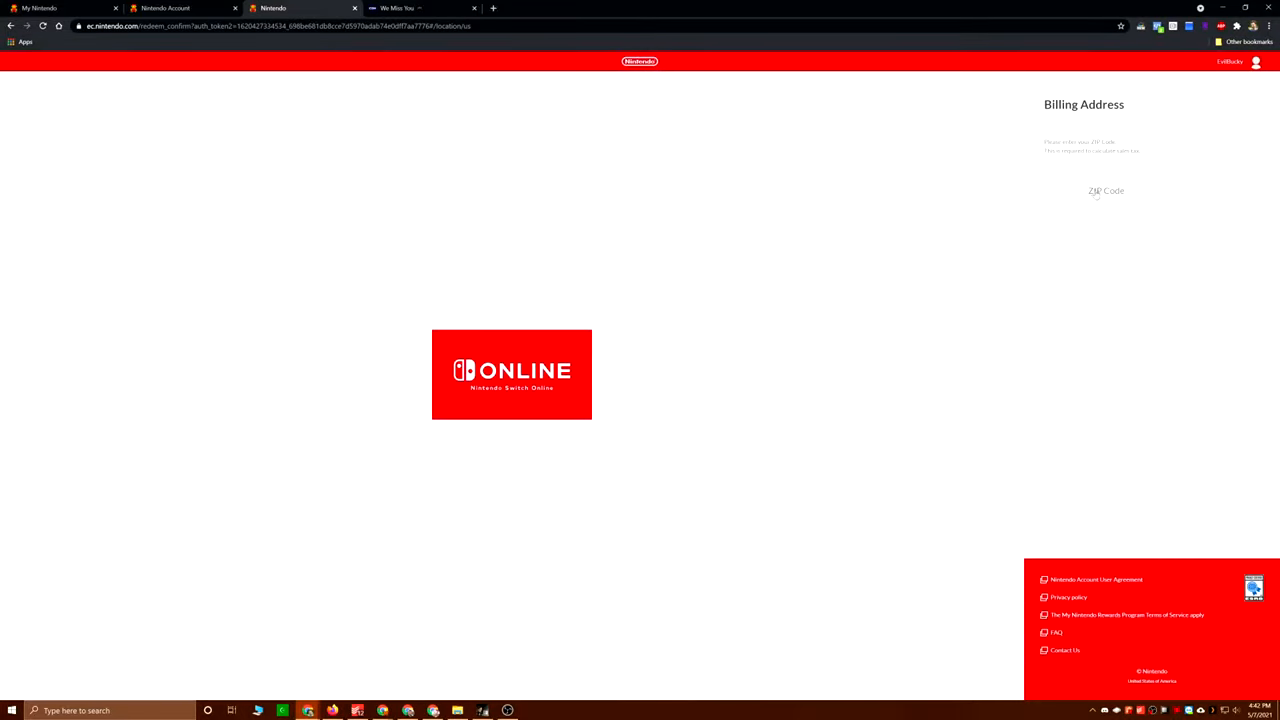
Step: Enter billing ZIP 80118 and pay automatic renewal with account funds only
click(1150, 192)
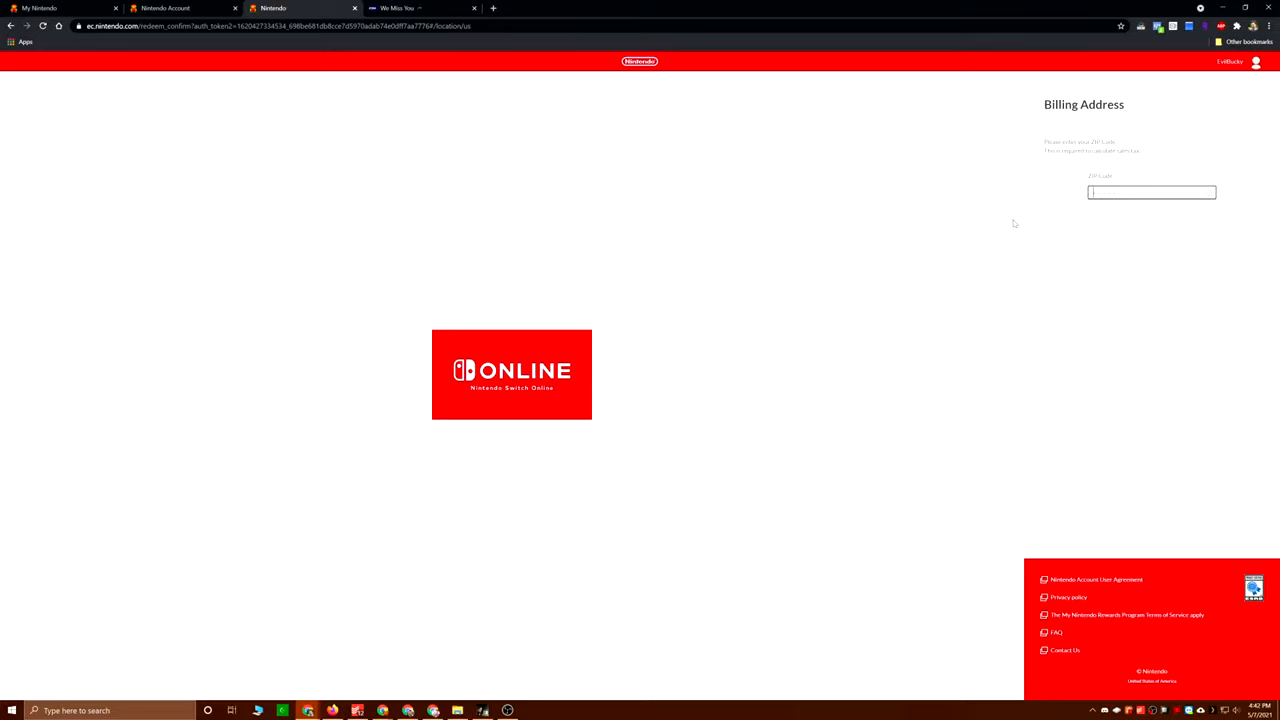
text(80118)
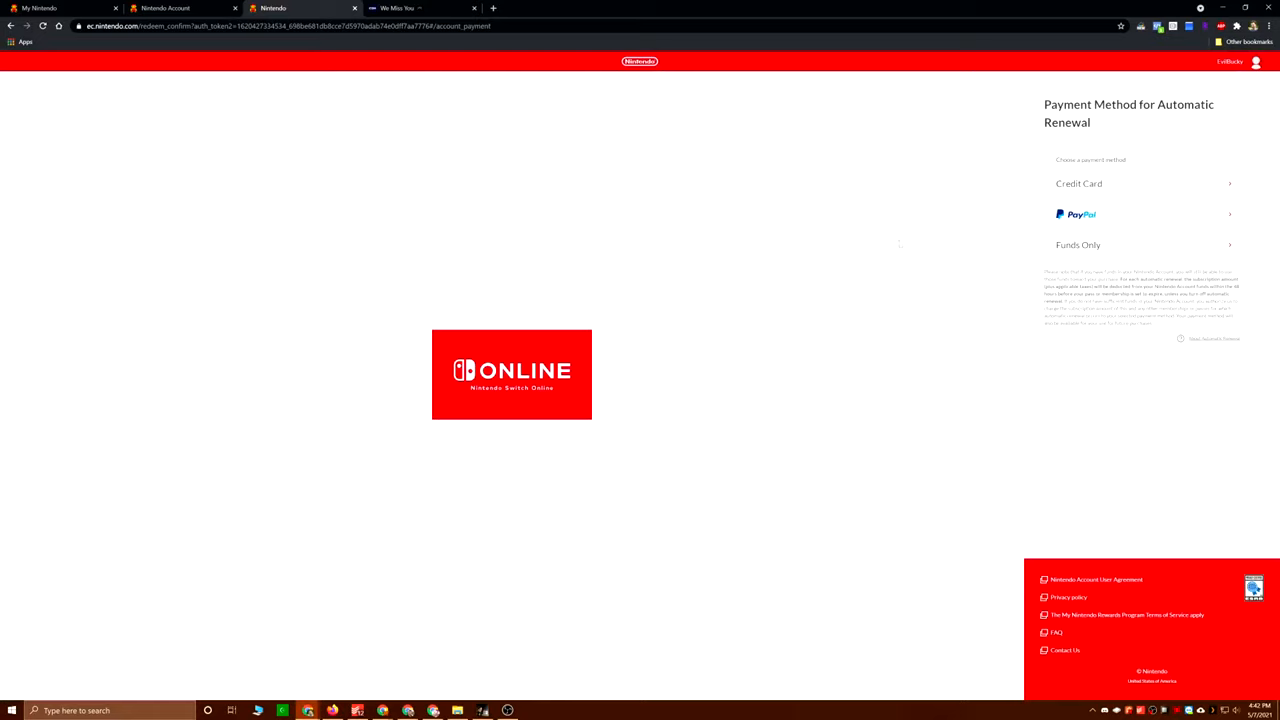
mouse_move(1100, 214)
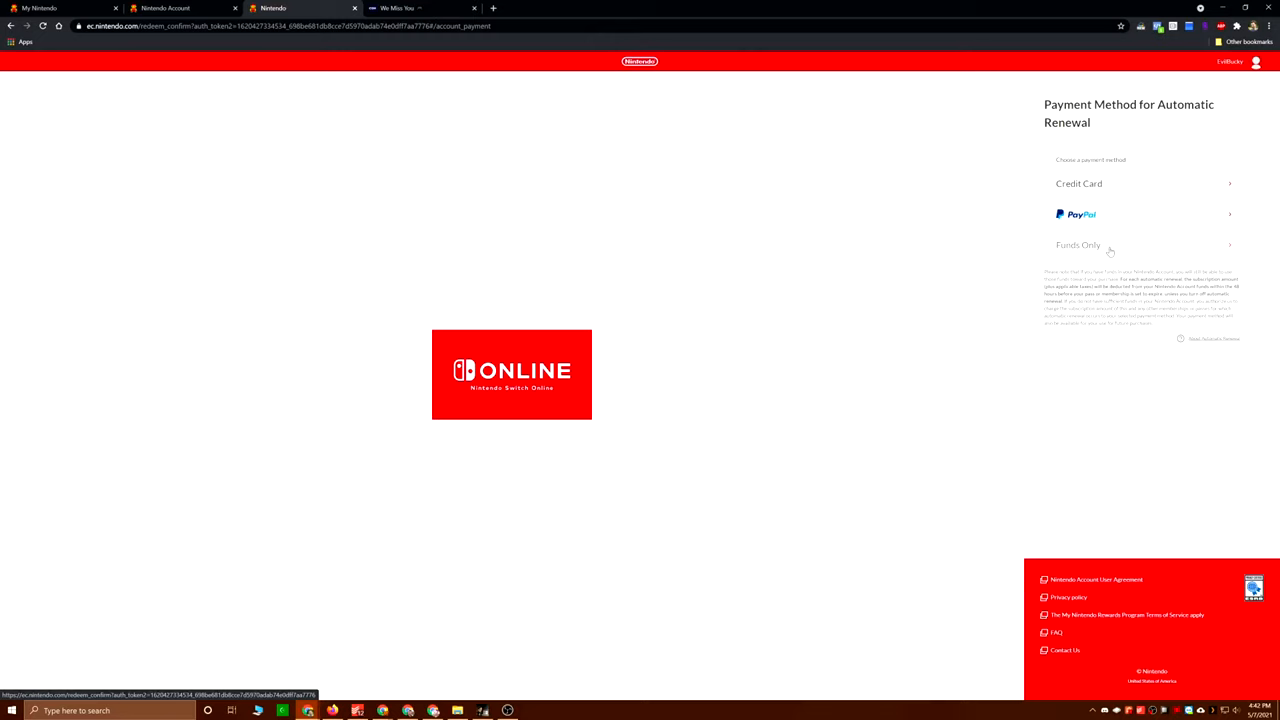
click(1078, 245)
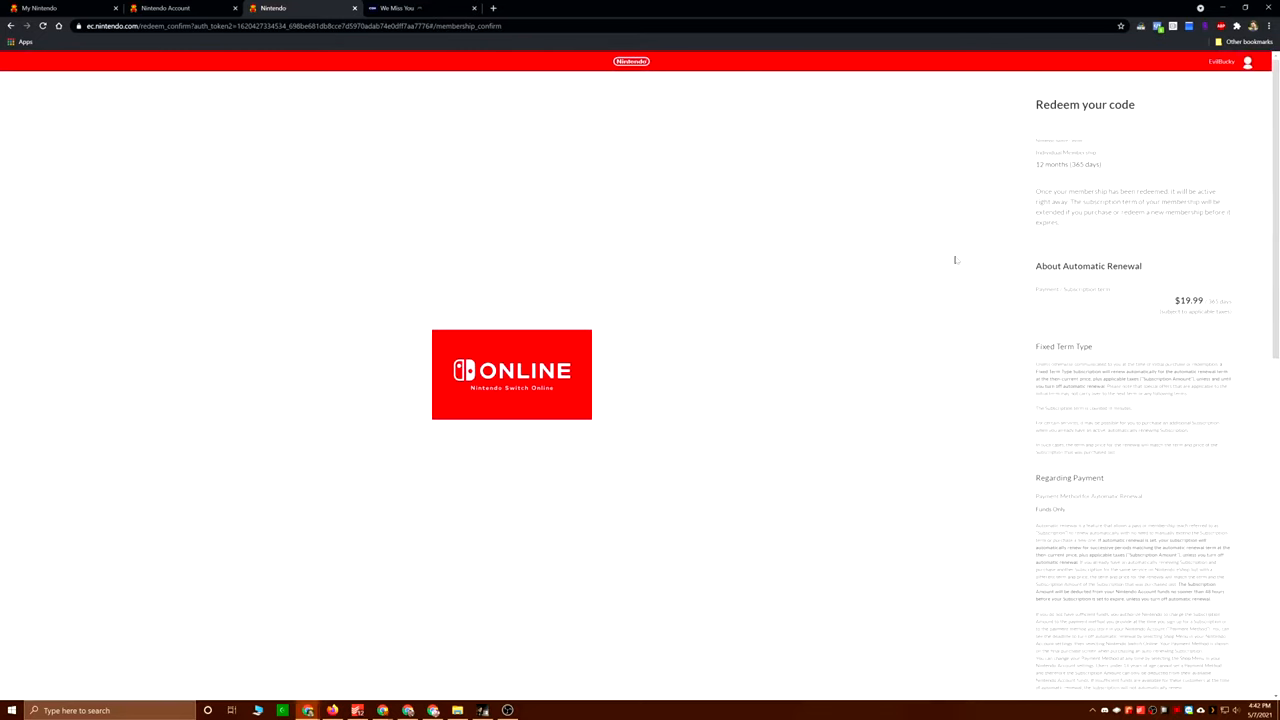
mouse_move(1049, 280)
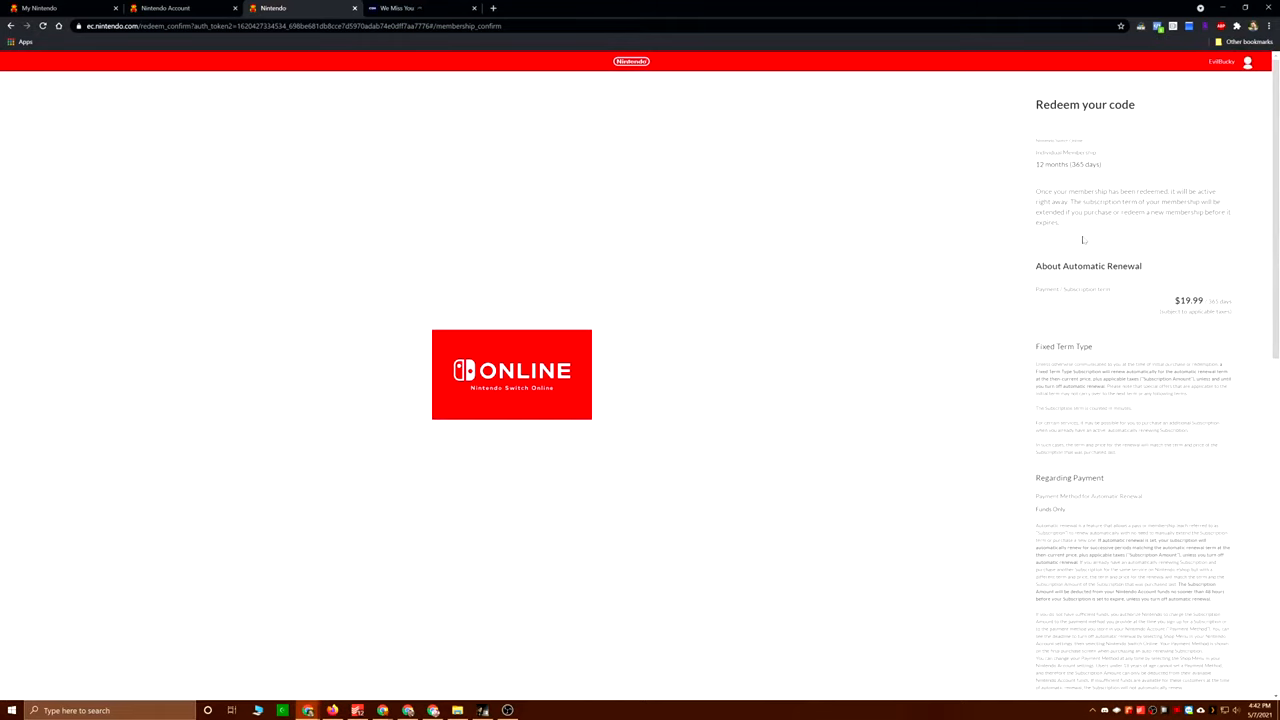
Step: Agree to the membership terms and confirm the redemption
scroll(down, 3)
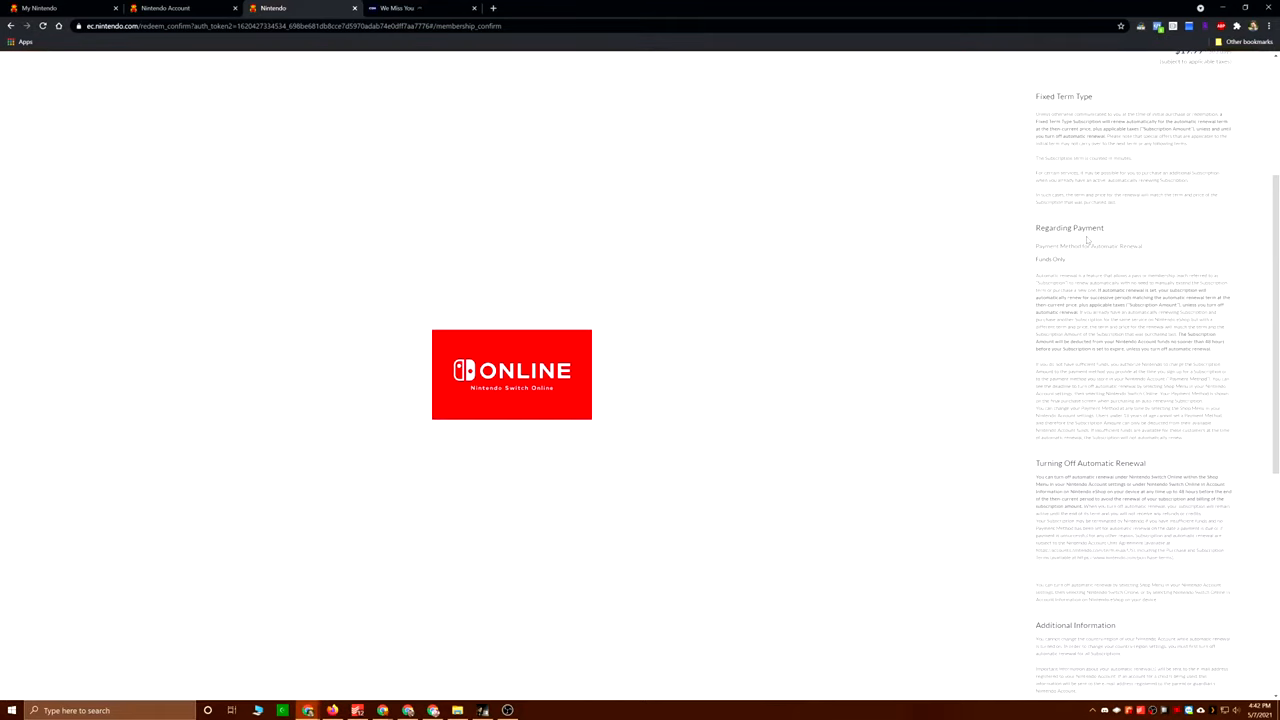
scroll(down, 3)
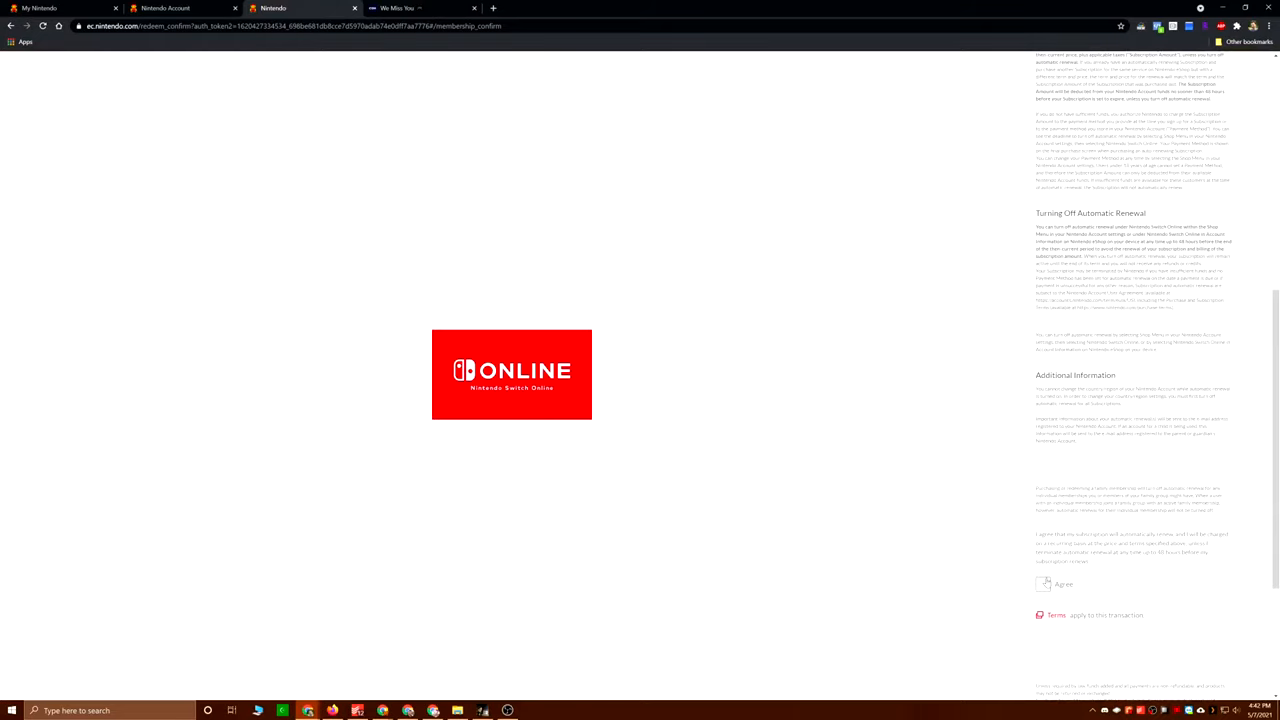
click(1043, 584)
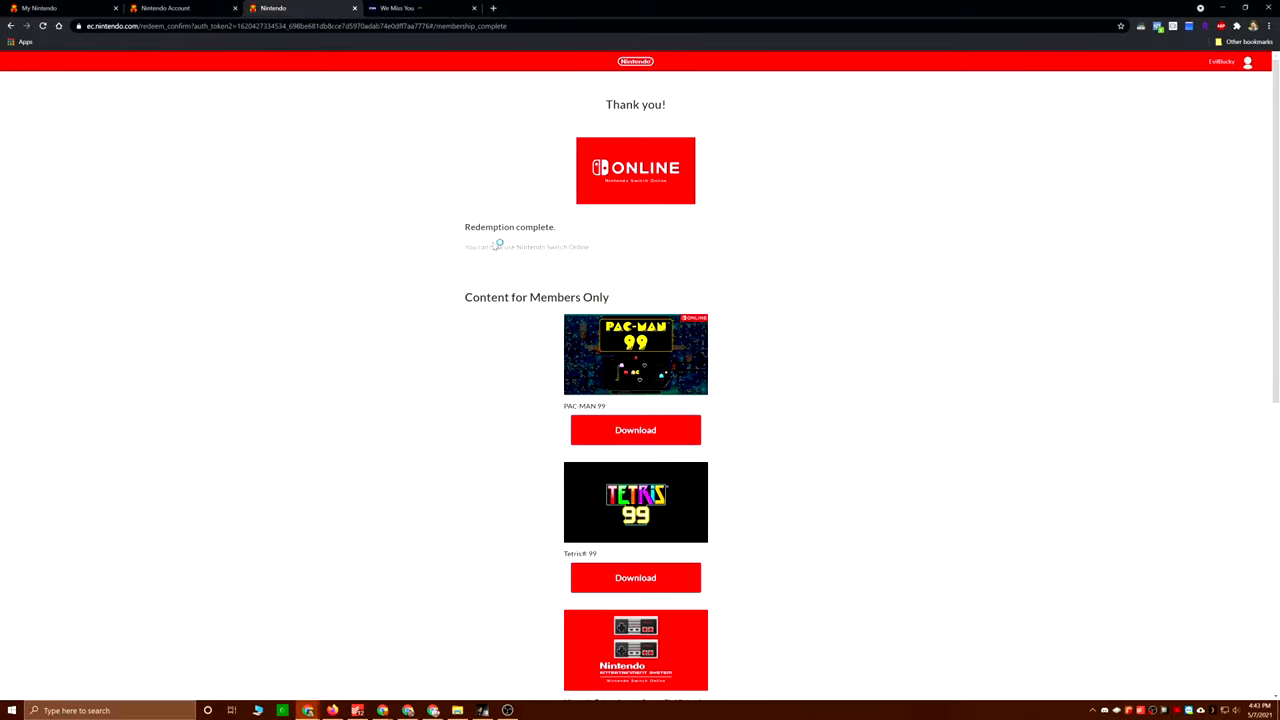
Step: Claim the free Nintendo Entertainment System – Nintendo Switch Online download, then close that tab
scroll(down, 3)
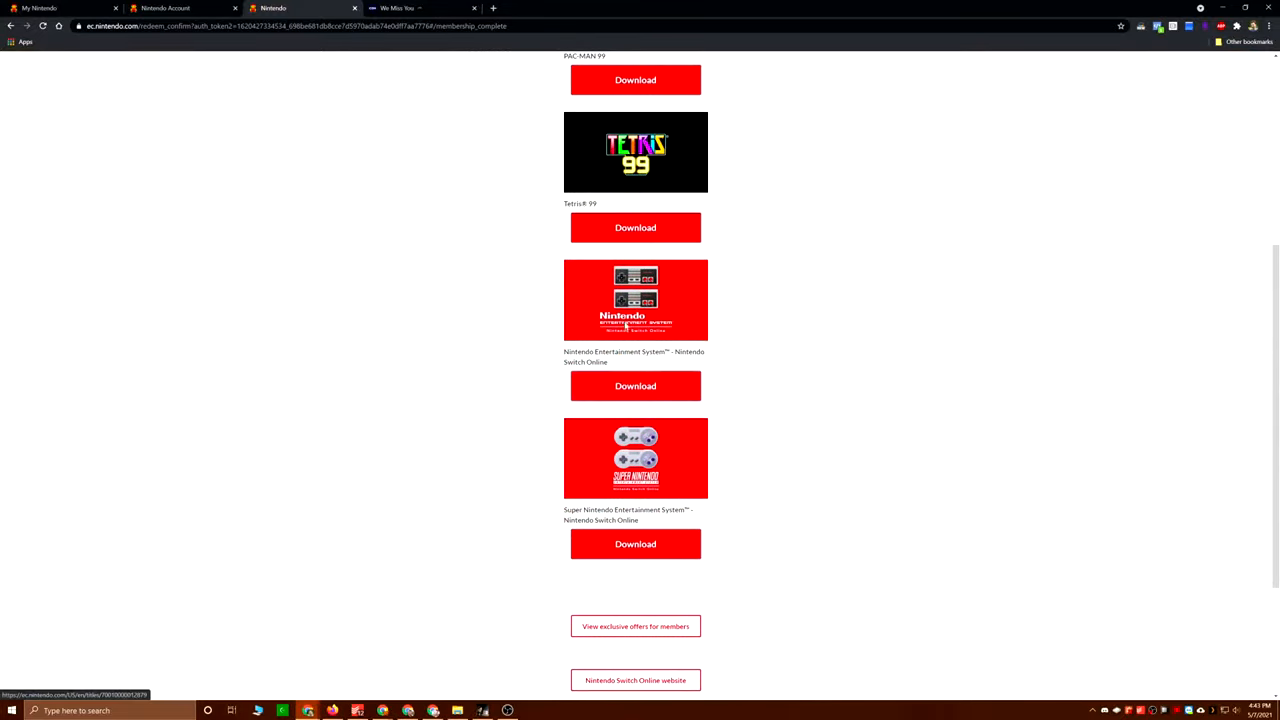
click(635, 300)
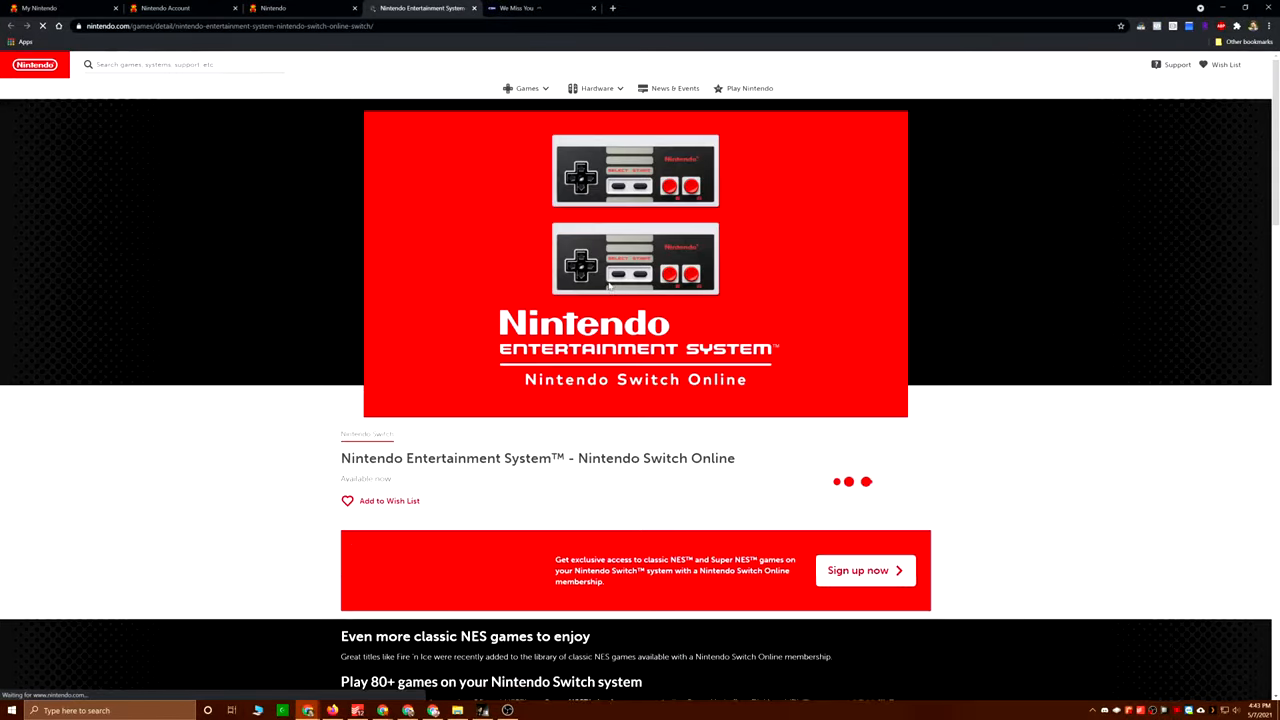
scroll(down, 3)
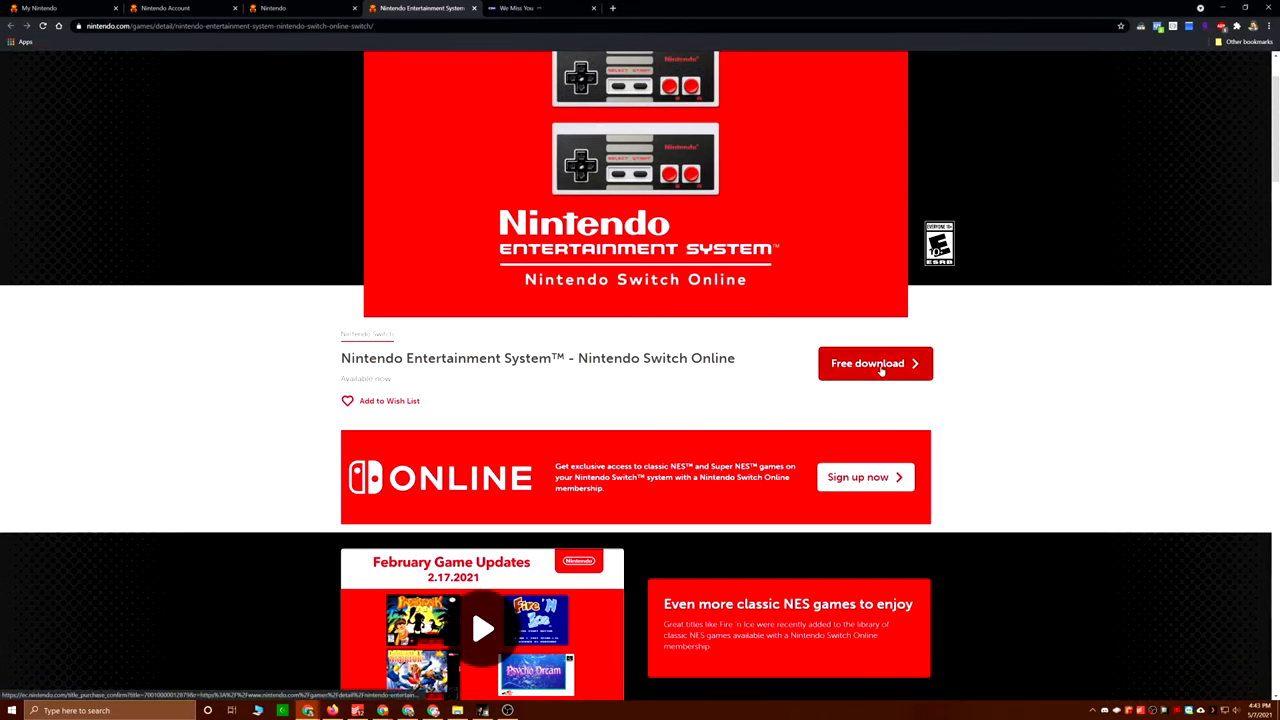
click(875, 363)
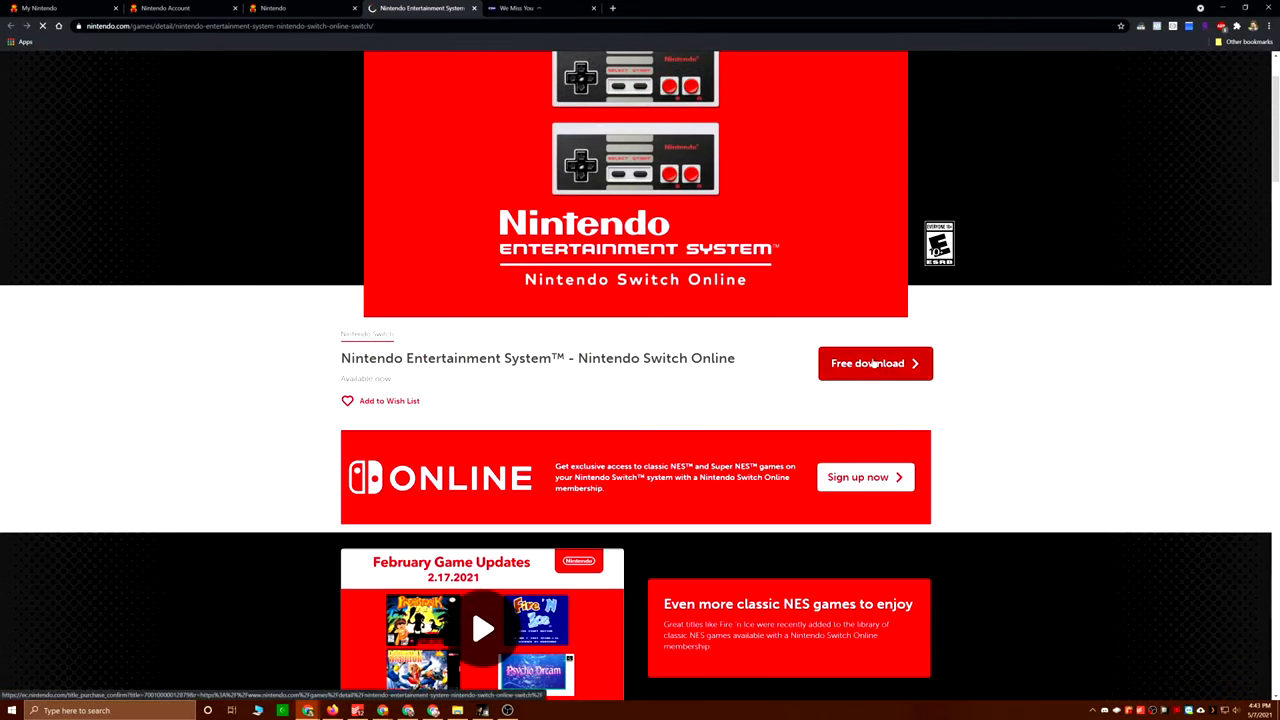
click(874, 363)
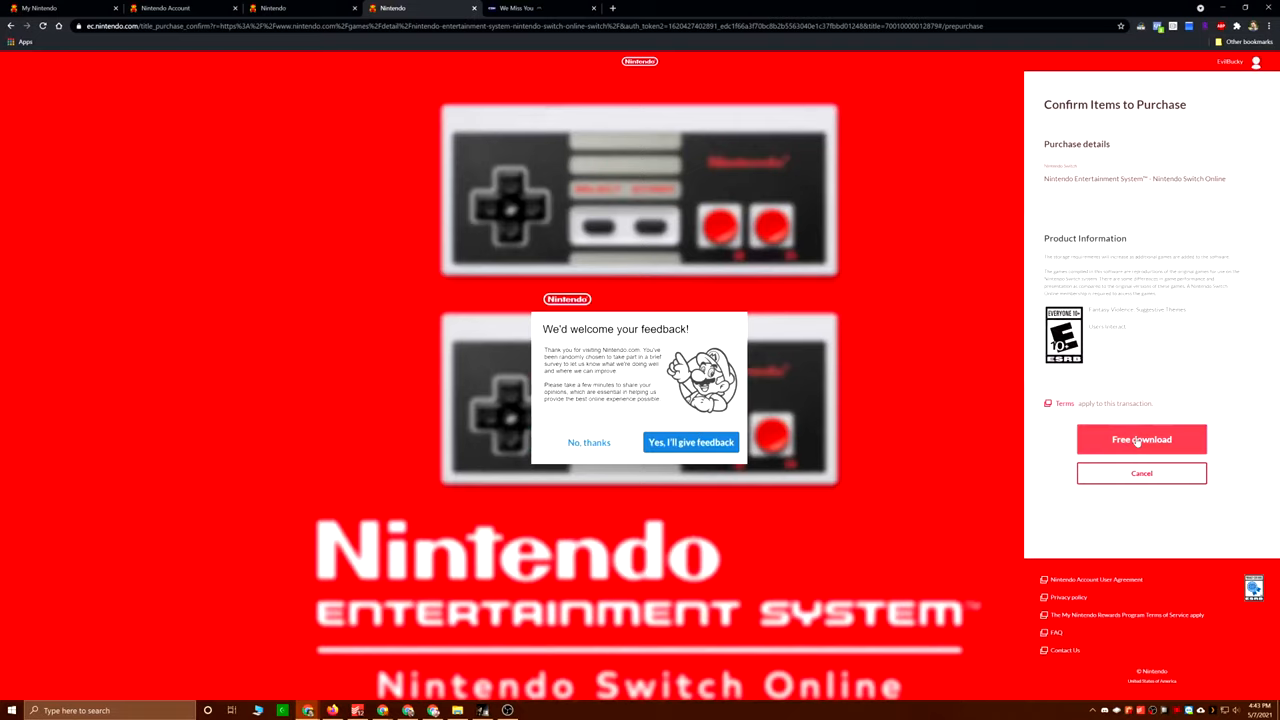
mouse_move(1063, 445)
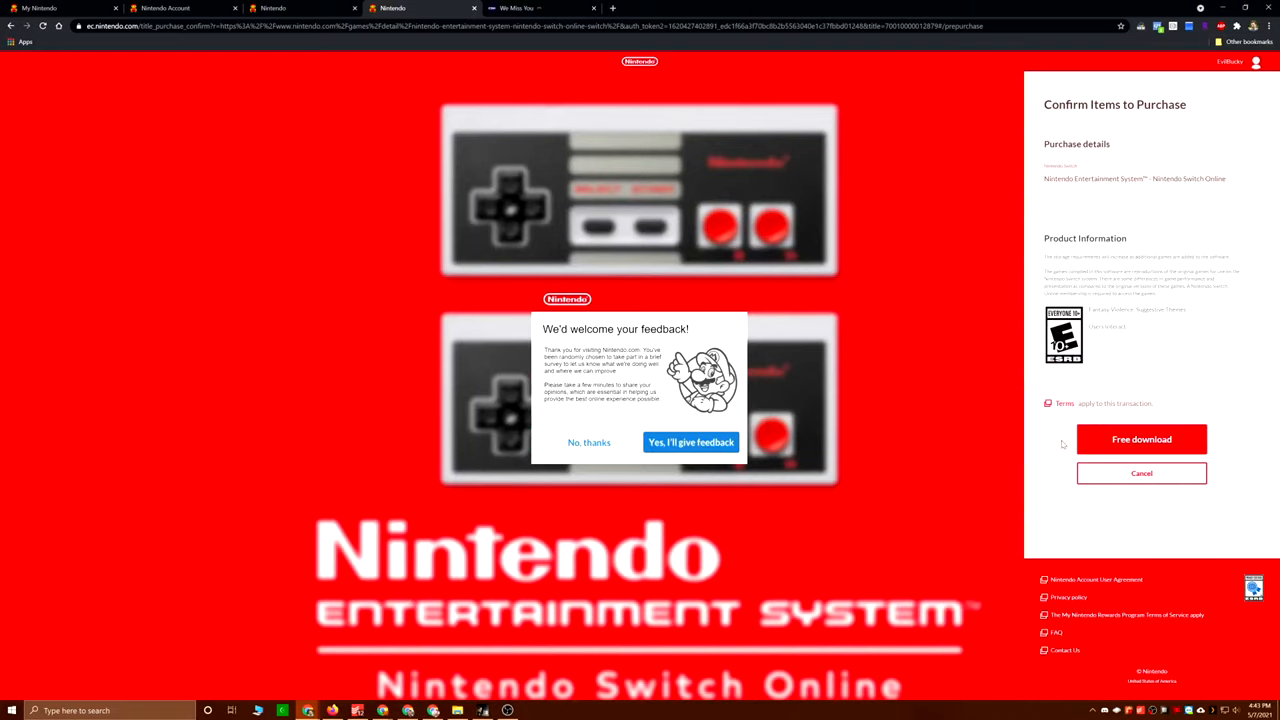
click(1141, 439)
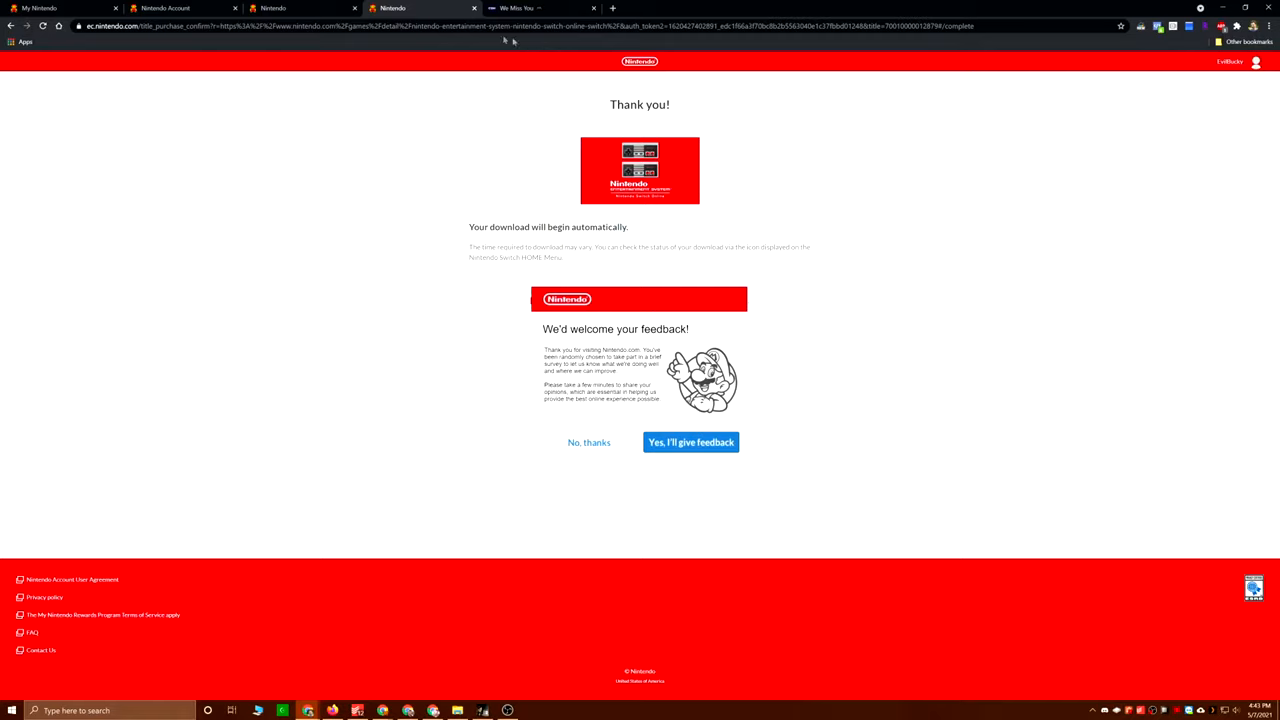
mouse_move(420, 8)
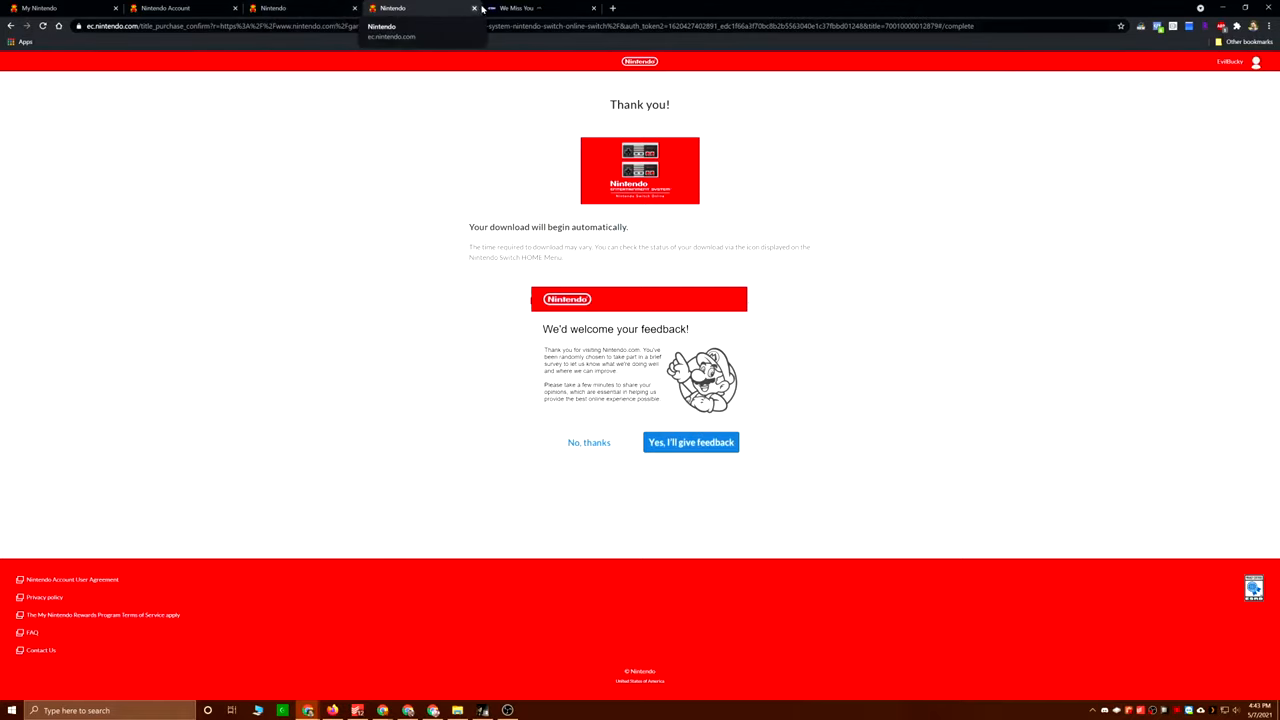
click(474, 8)
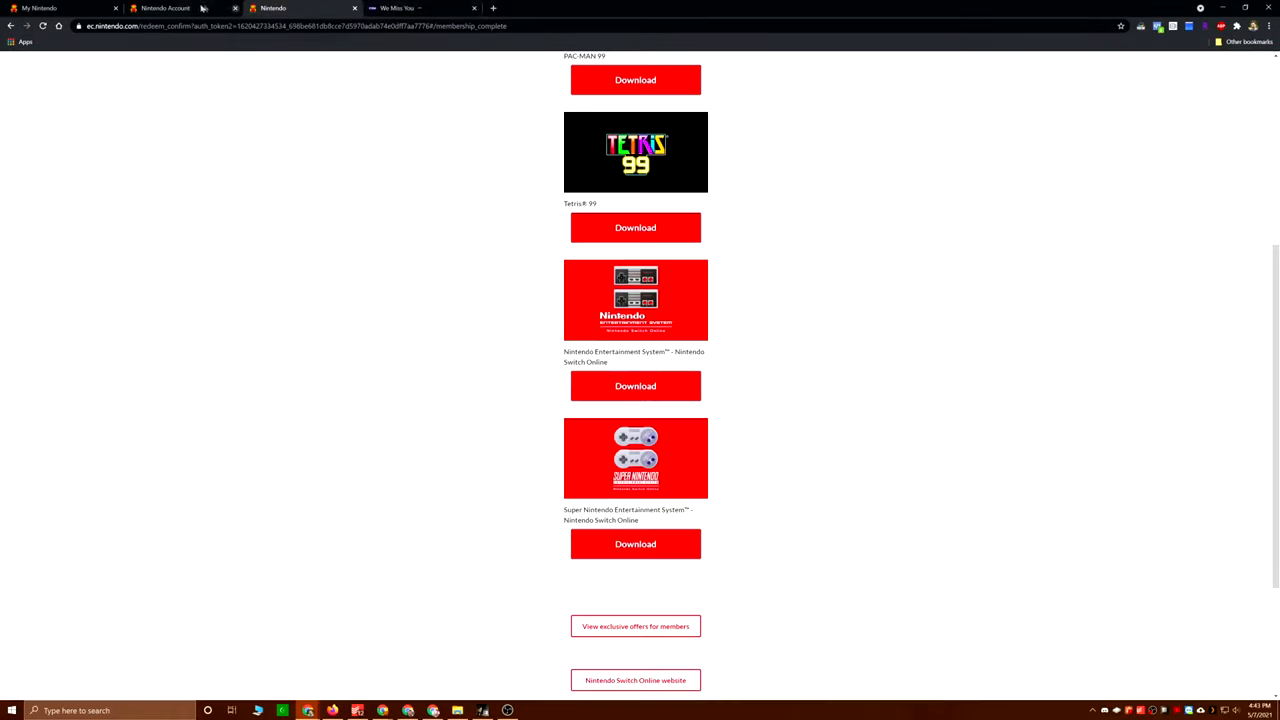
Step: Open Nintendo Switch Online details from the Nintendo Account tab's Shop menu
click(165, 8)
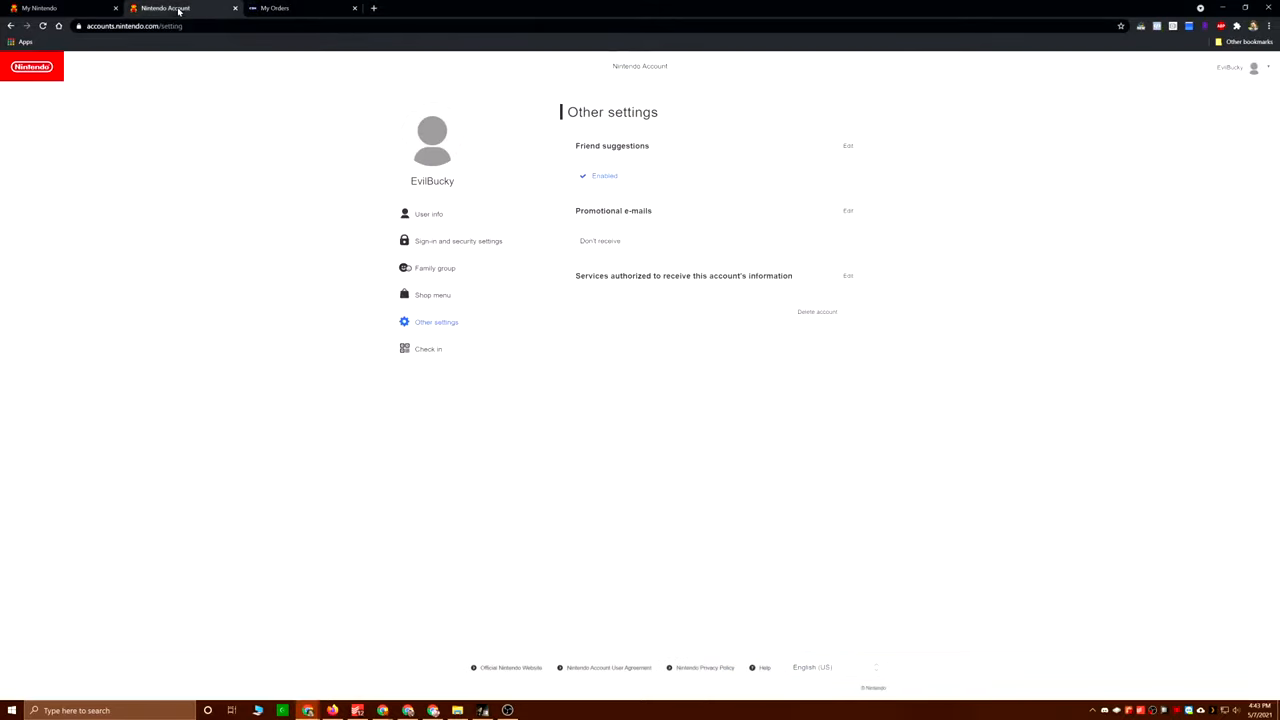
mouse_move(377, 195)
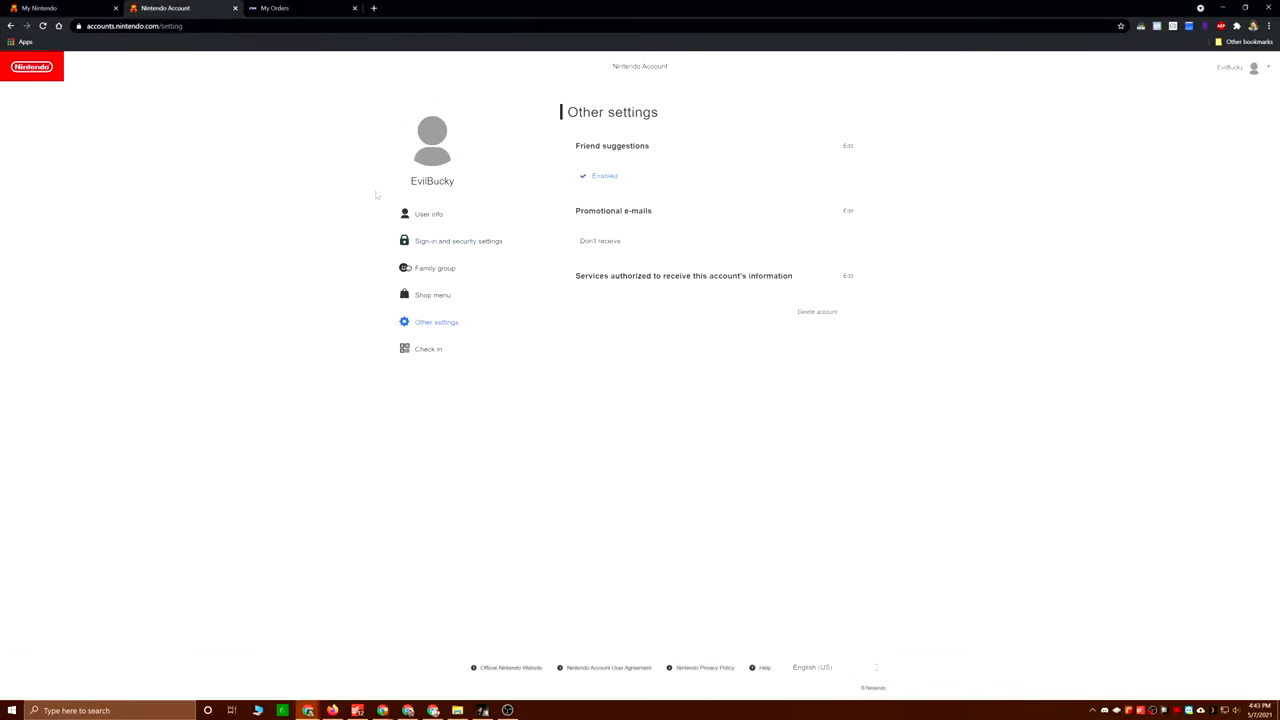
click(432, 294)
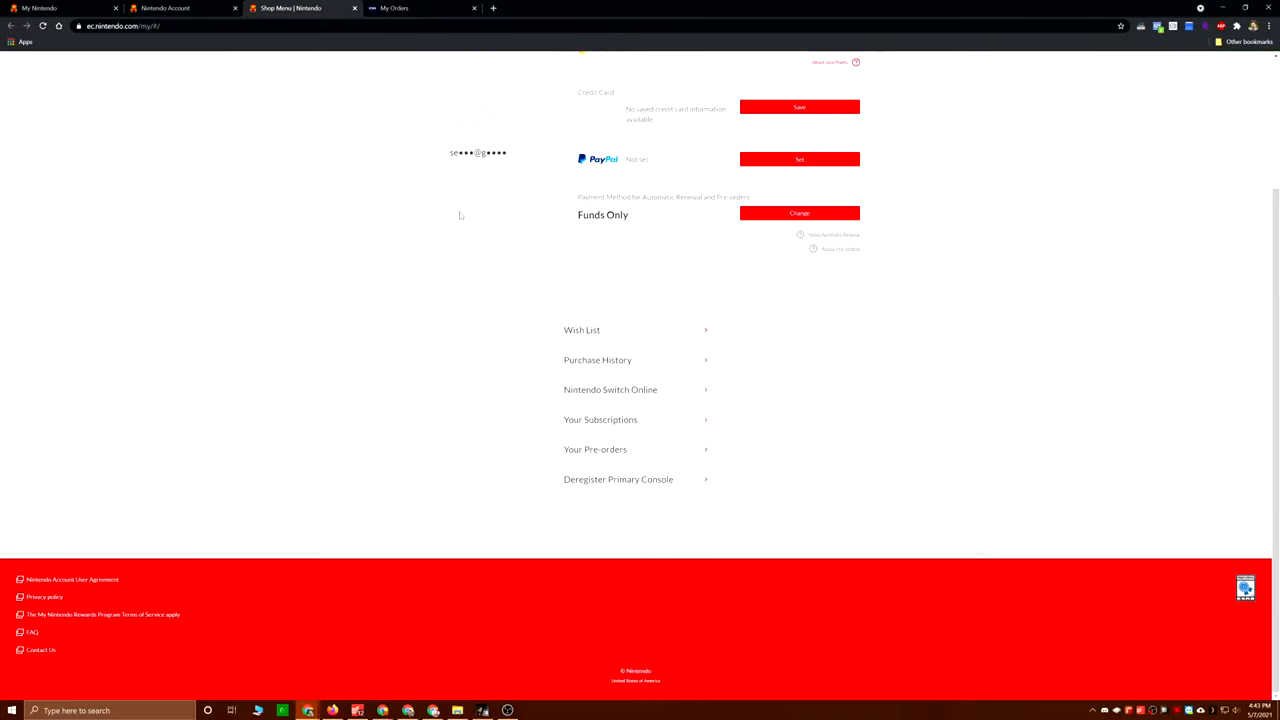
click(610, 389)
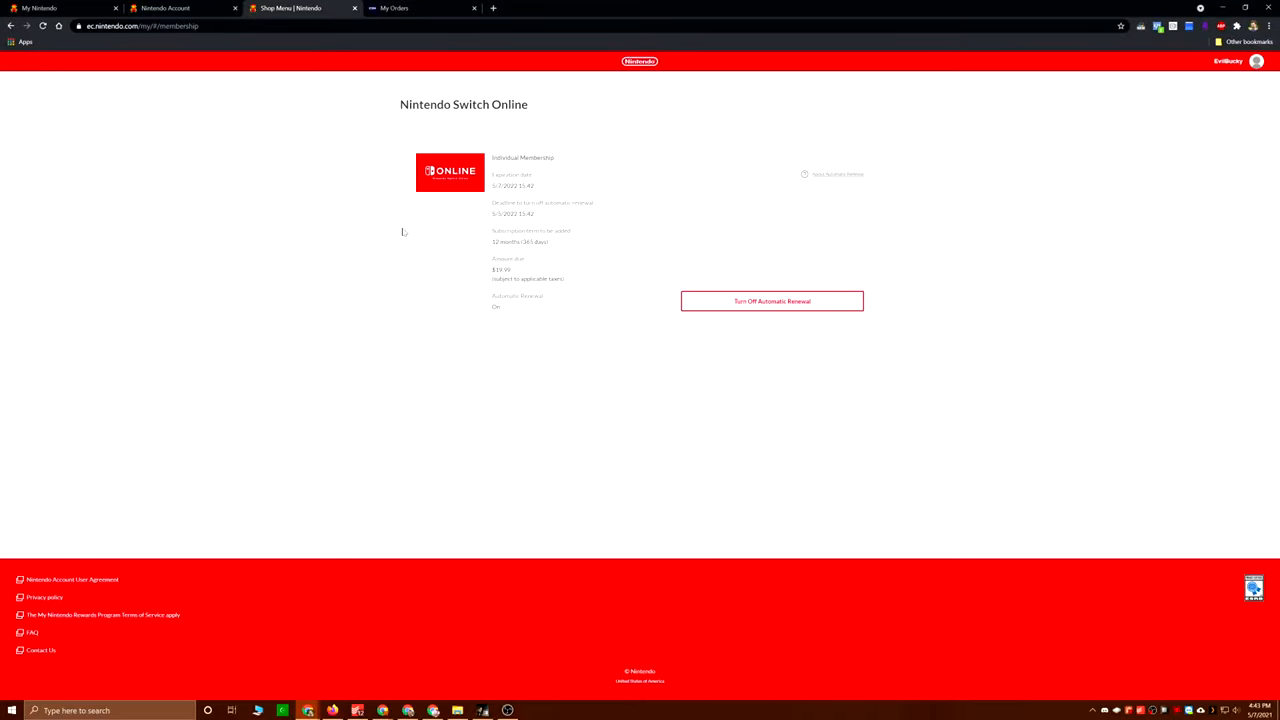
mouse_move(568, 200)
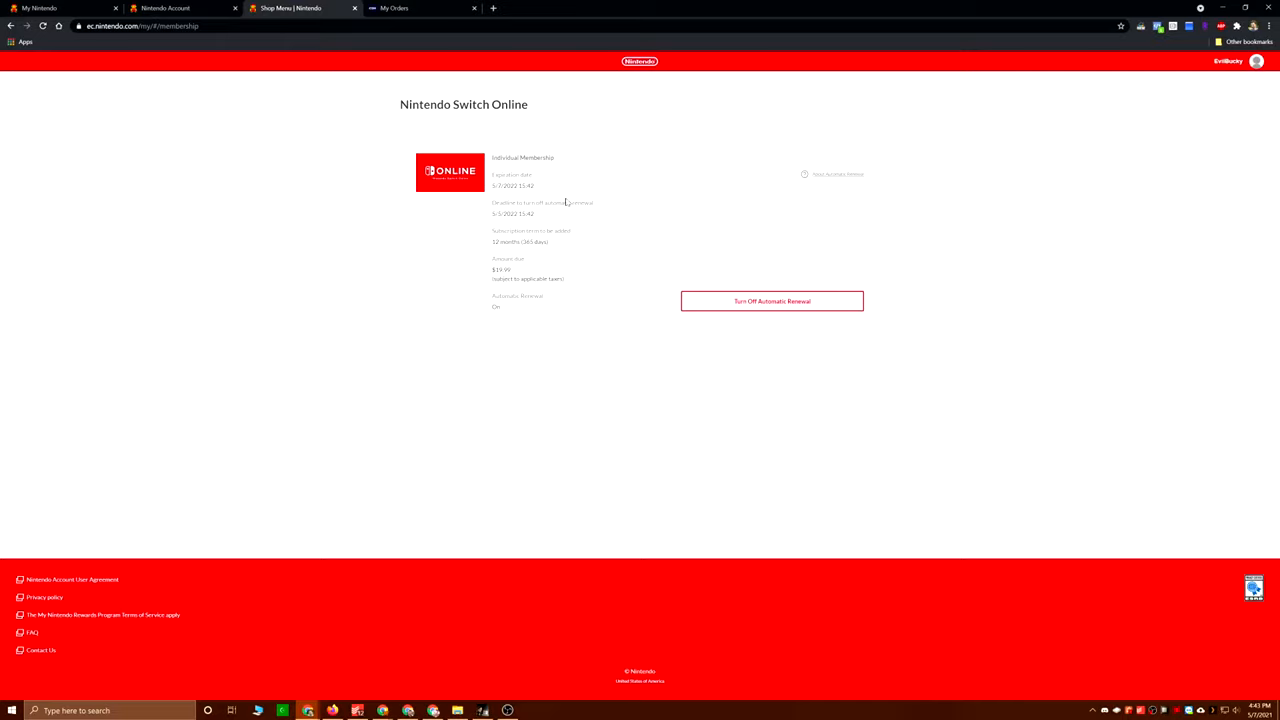
mouse_move(551, 190)
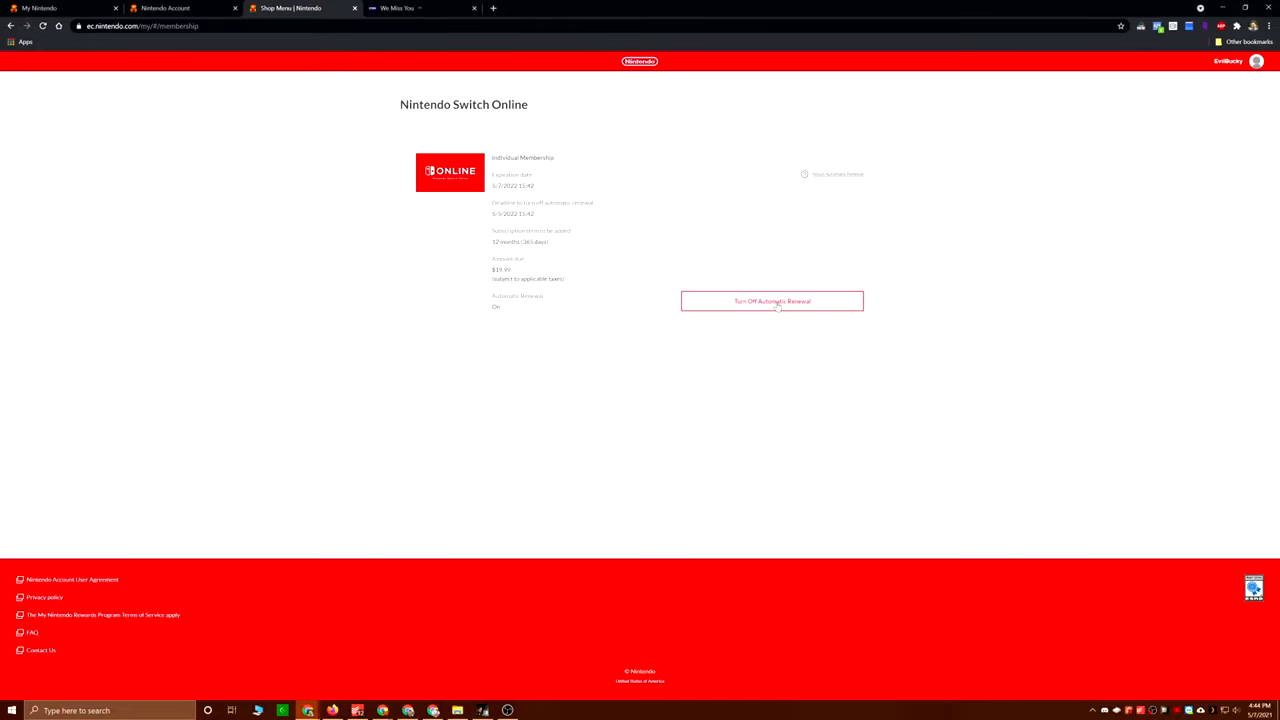
Step: Turn off the membership's automatic renewal and confirm in the dialog
click(771, 301)
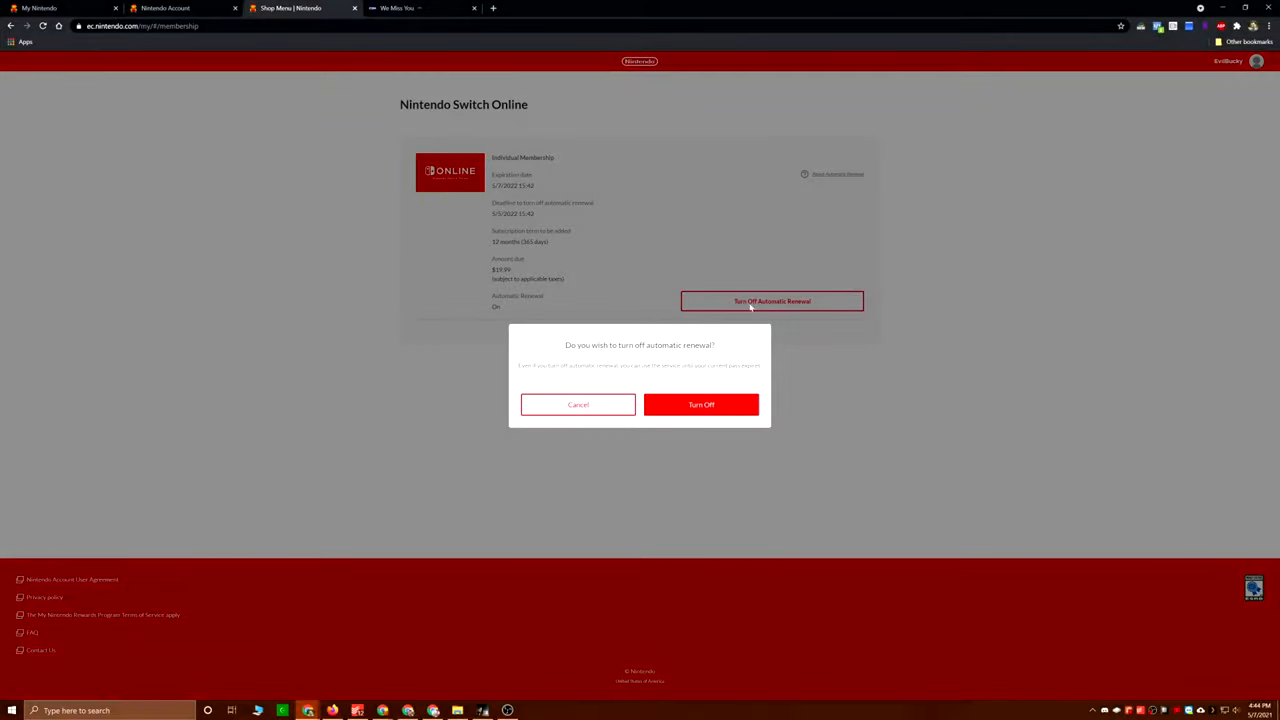
click(701, 404)
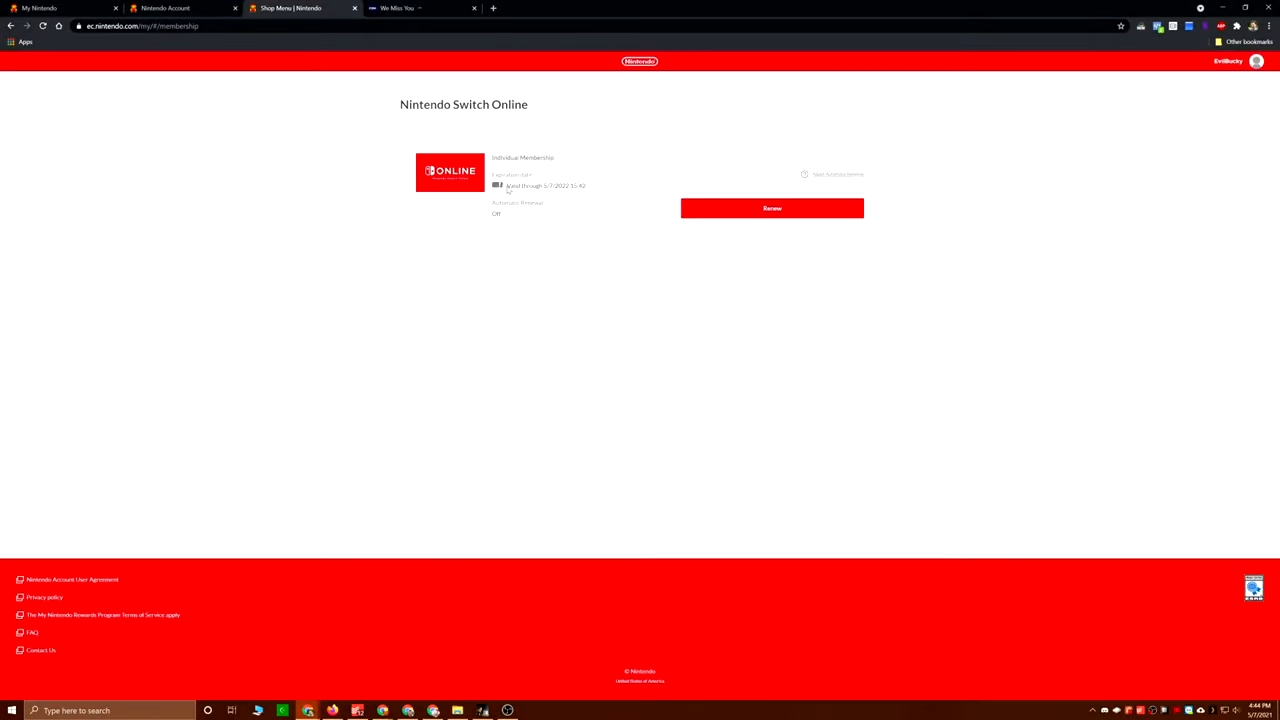
mouse_move(600, 295)
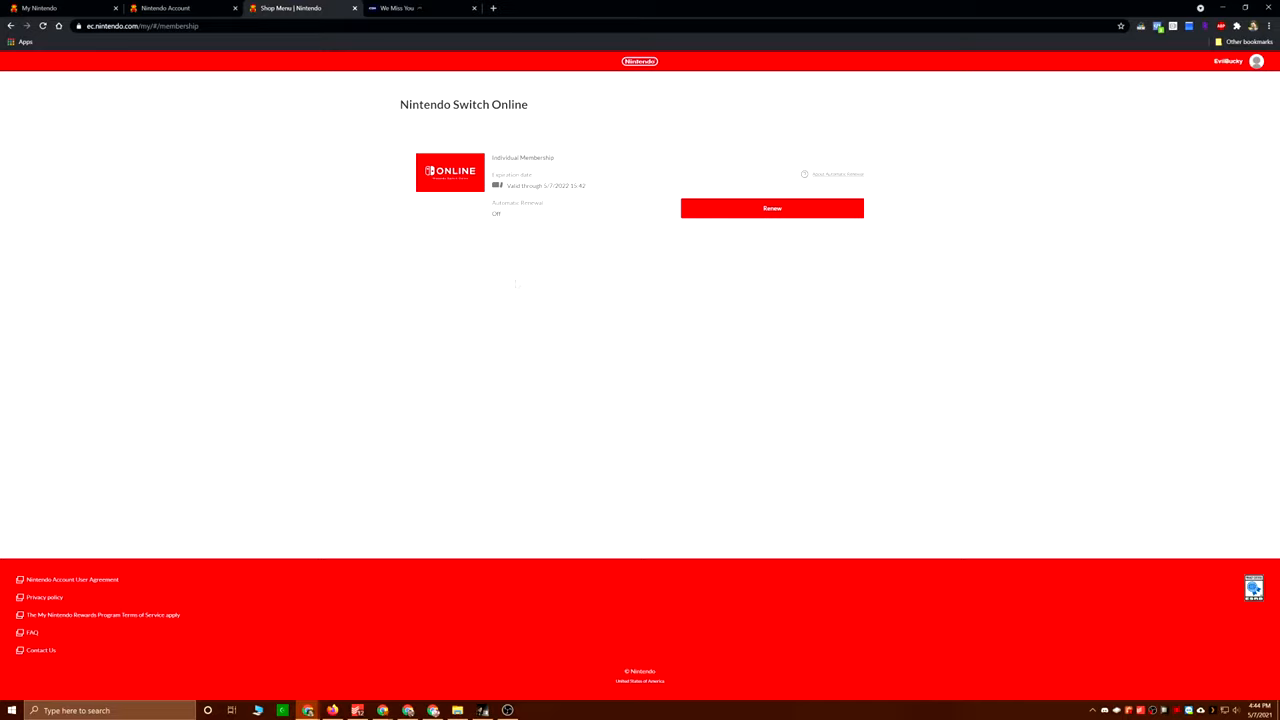
mouse_move(695, 335)
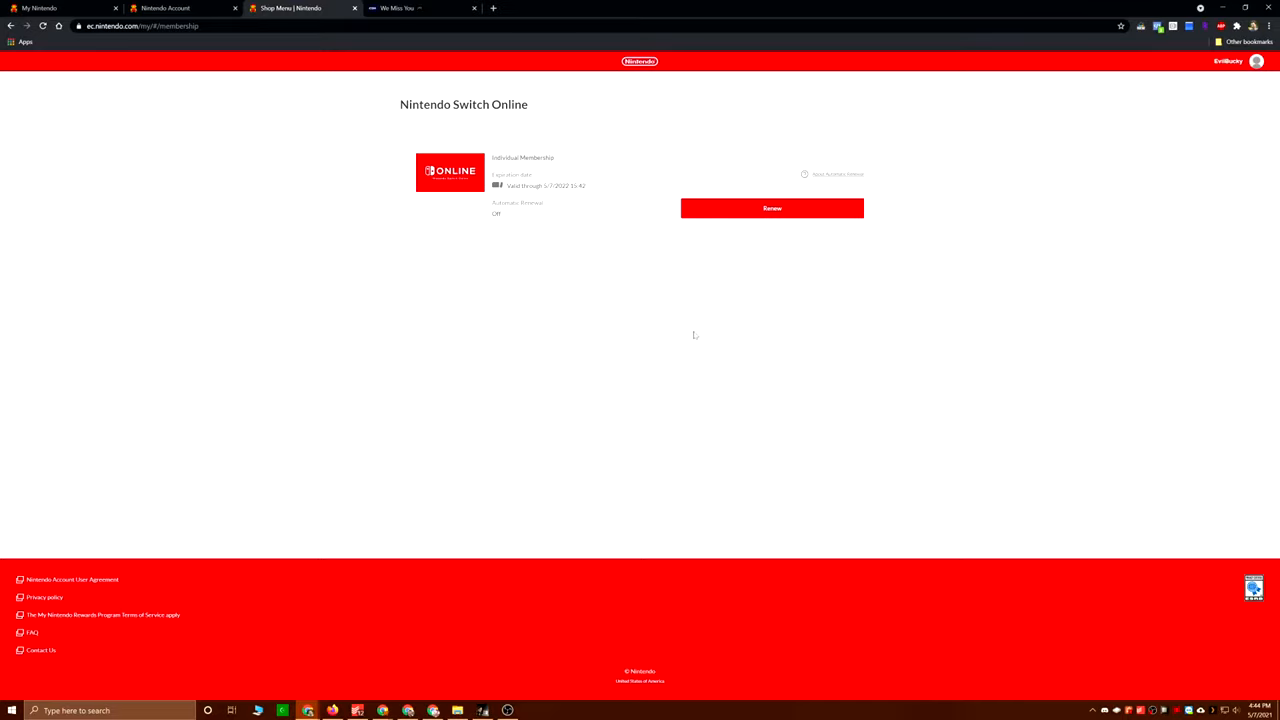
mouse_move(486, 237)
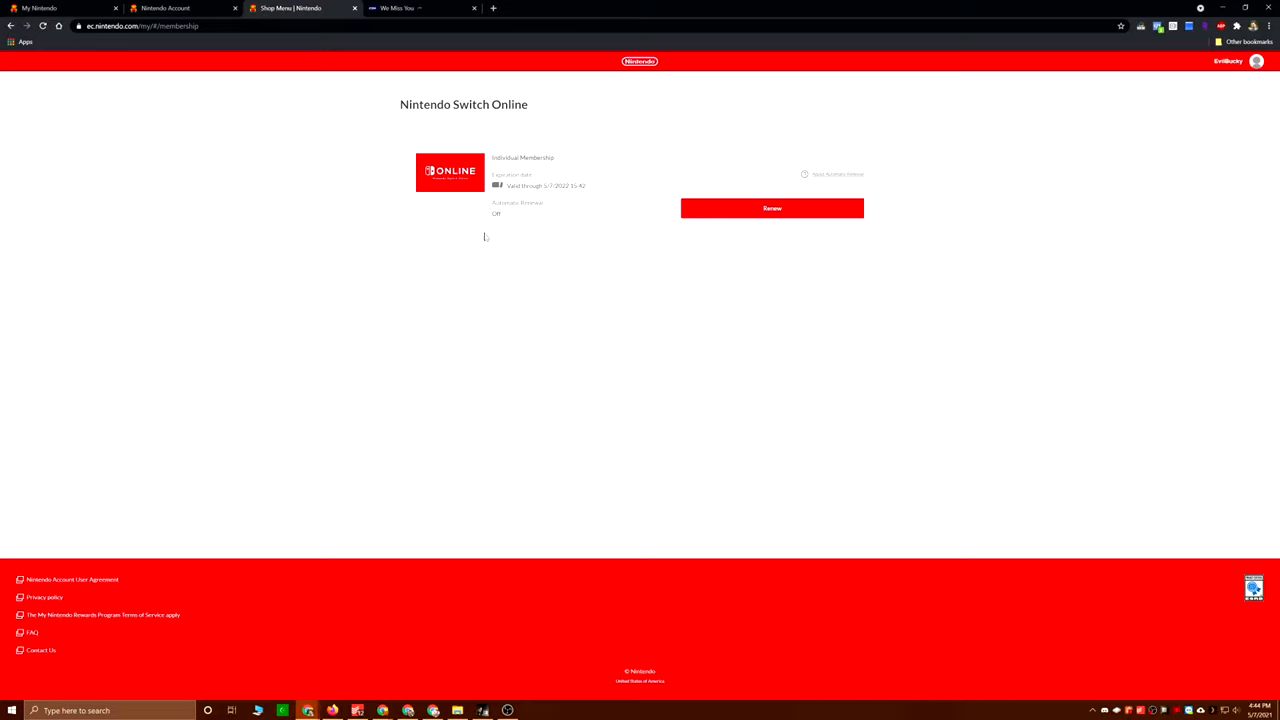
mouse_move(381, 63)
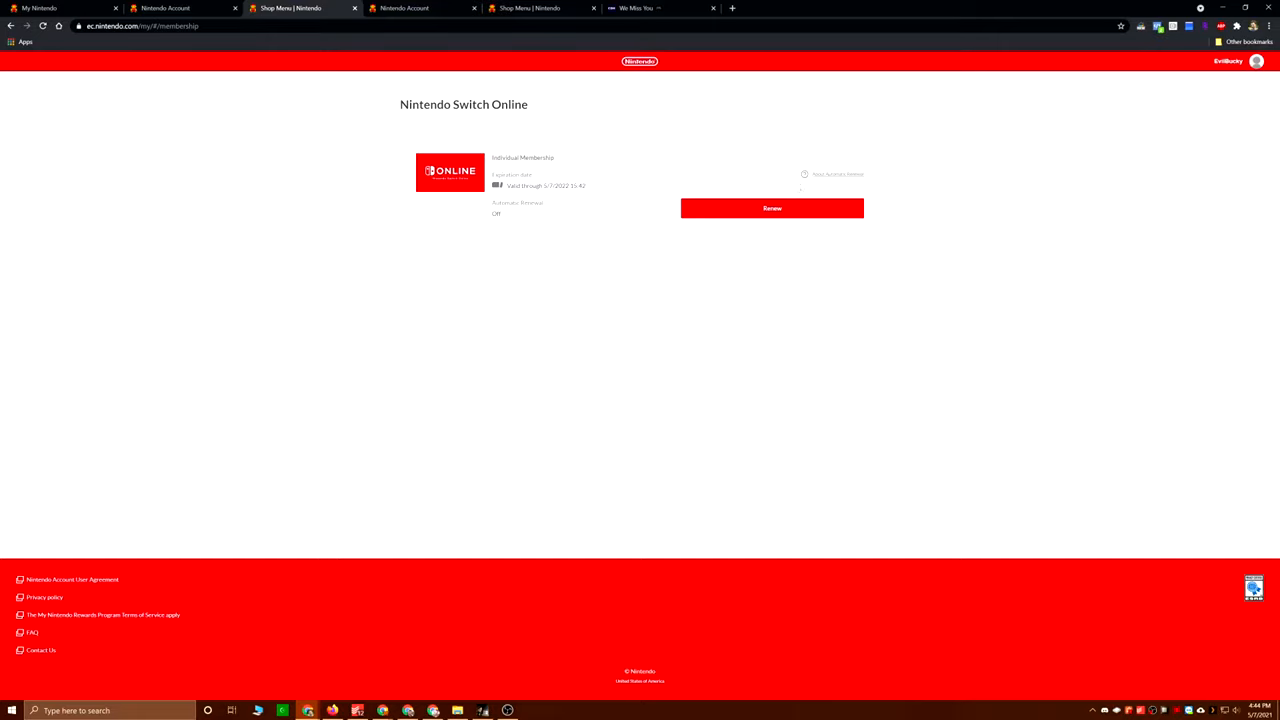
Step: Open the About Automatic Renewal article and scroll to the Turning Off Automatic Renewal section
click(837, 174)
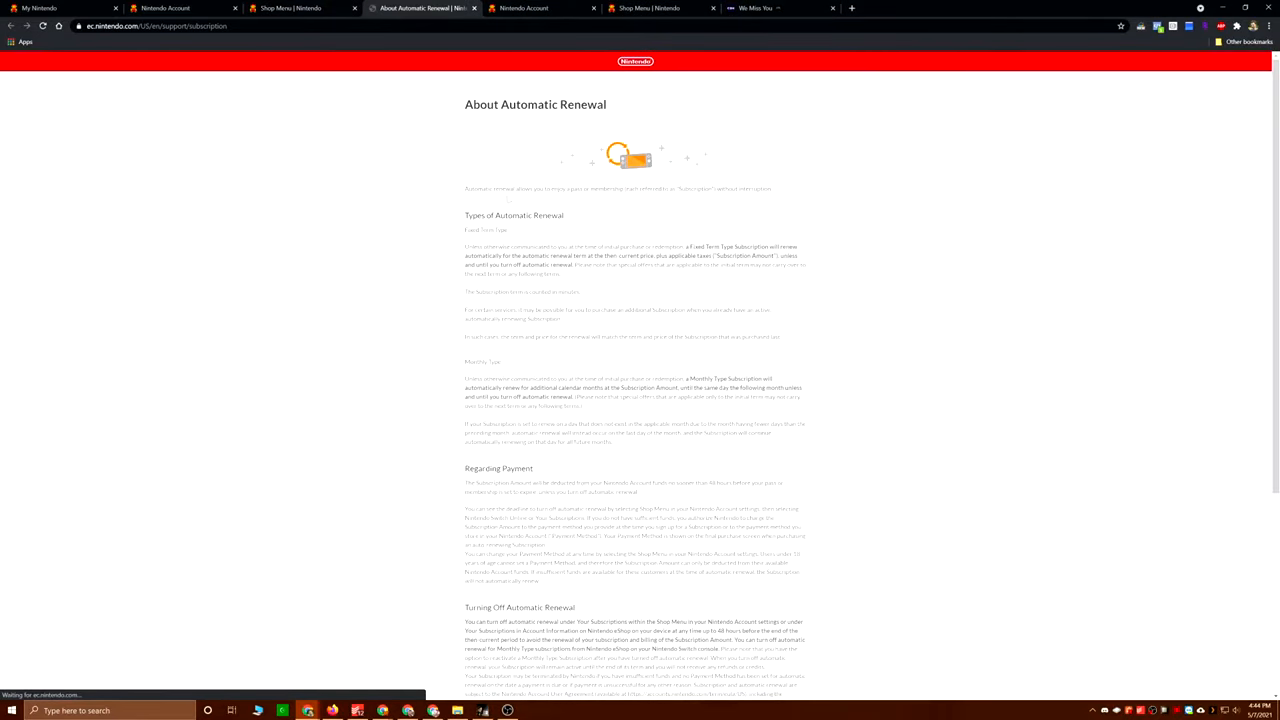
scroll(down, 3)
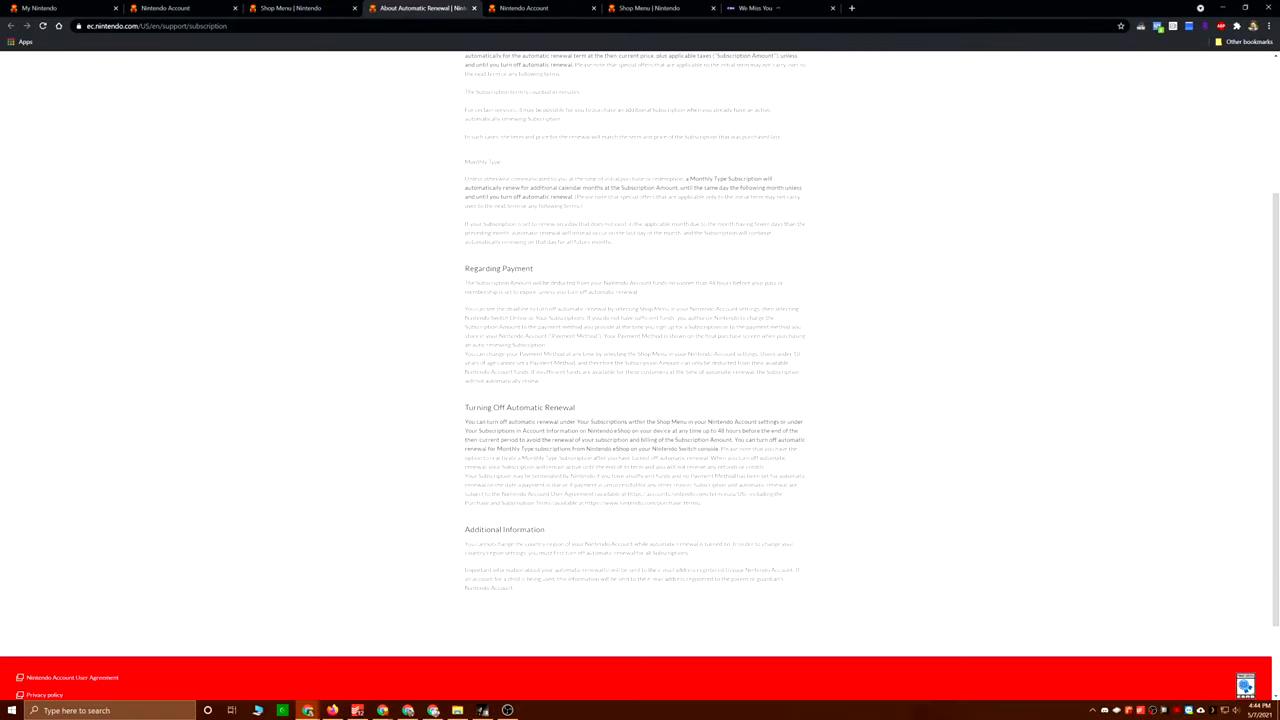
scroll(down, 3)
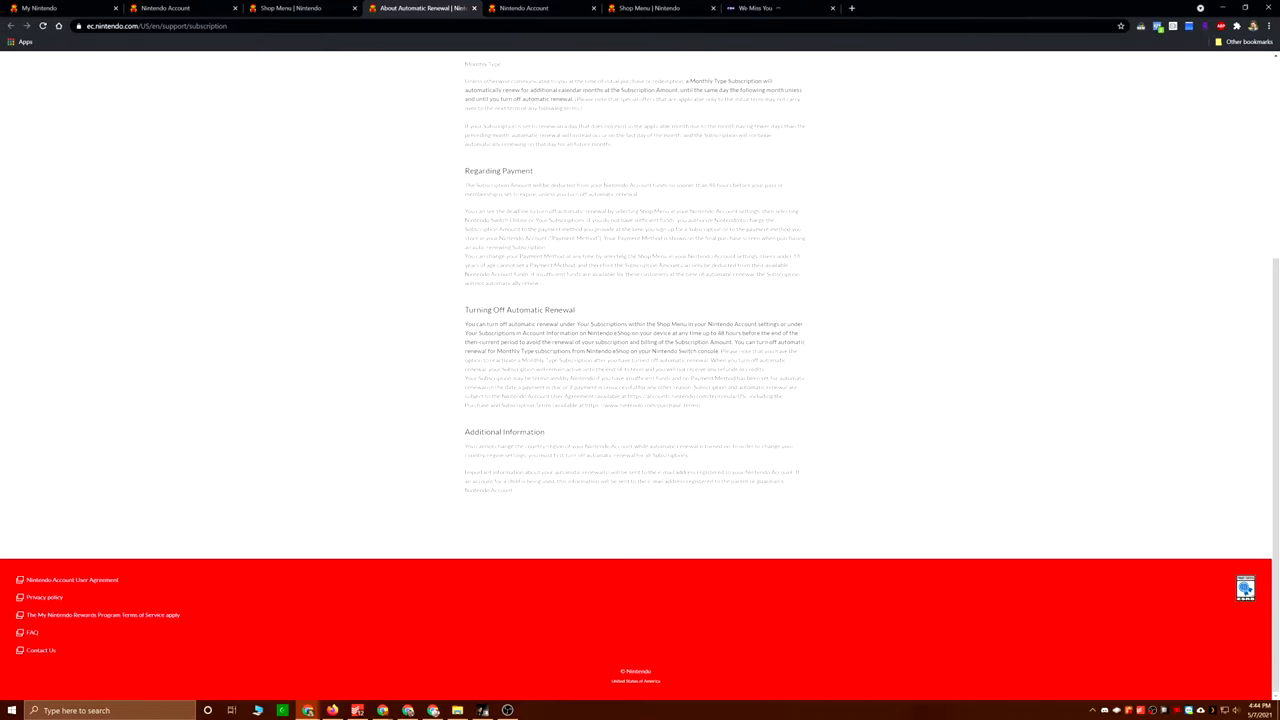
mouse_move(670, 343)
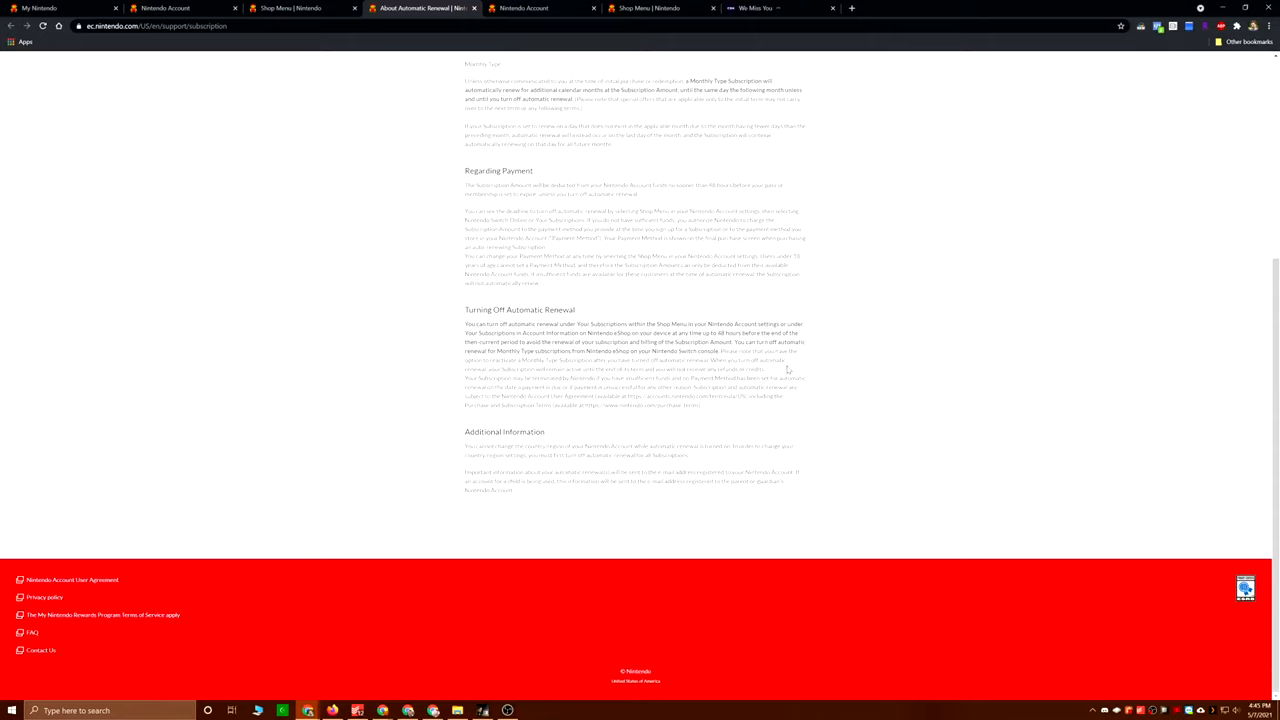
mouse_move(833, 372)
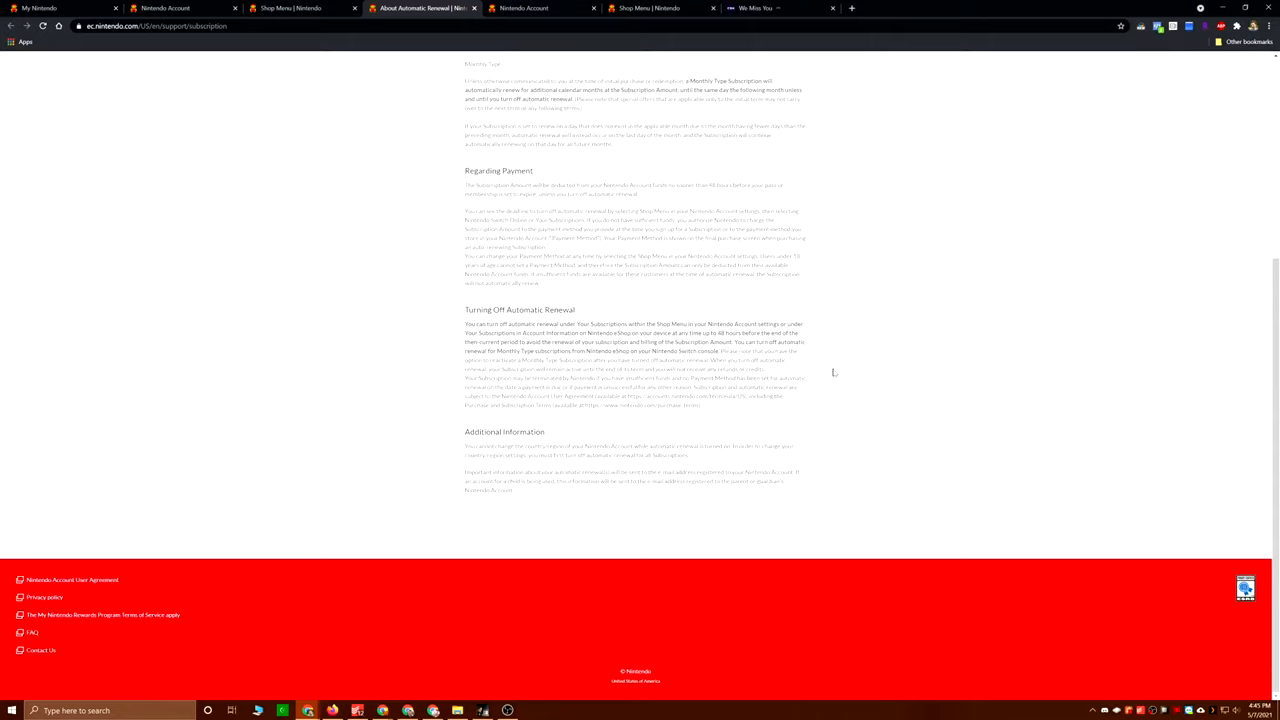